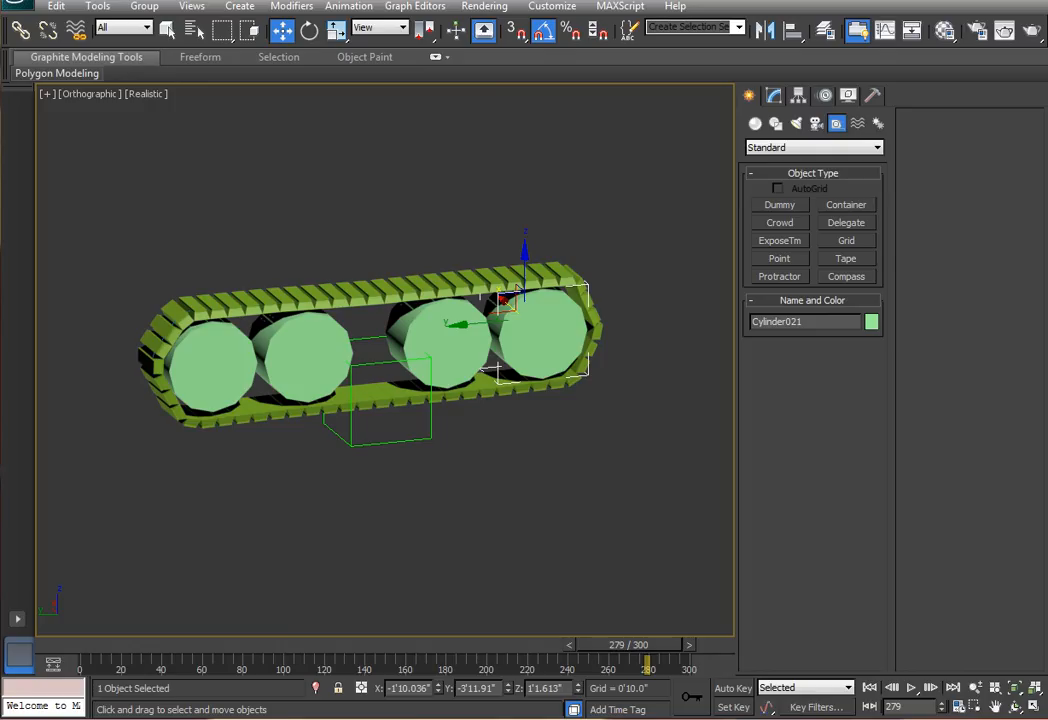
{"action": "mouse_move", "coordinate": [463, 569]}
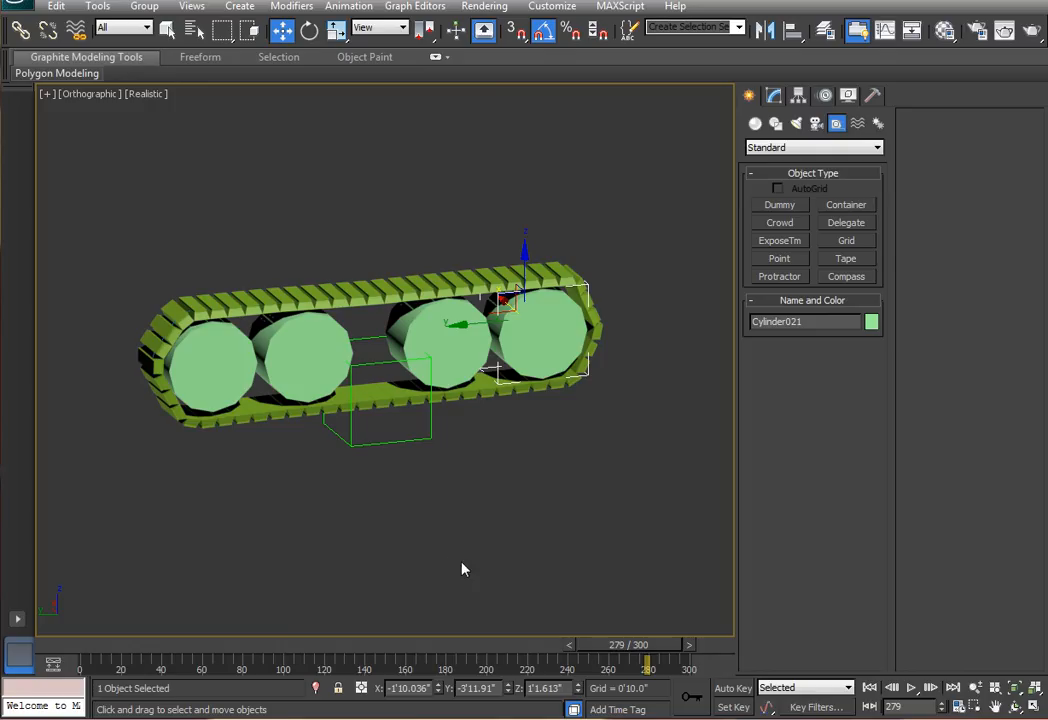
{"action": "mouse_move", "coordinate": [438, 546]}
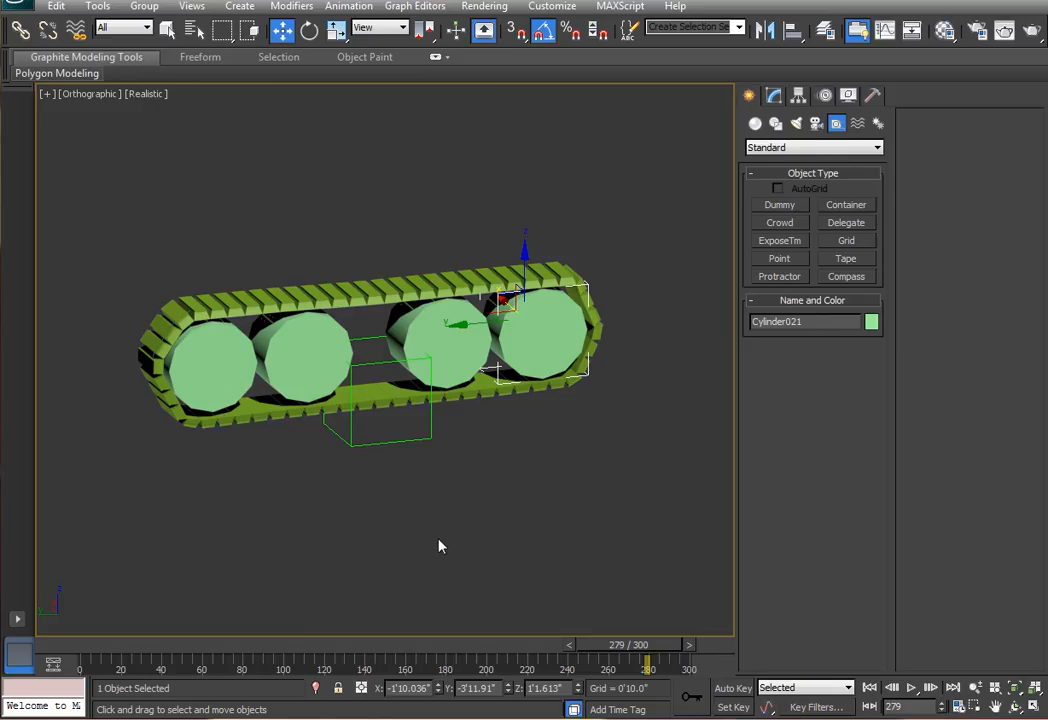
{"action": "mouse_move", "coordinate": [446, 544]}
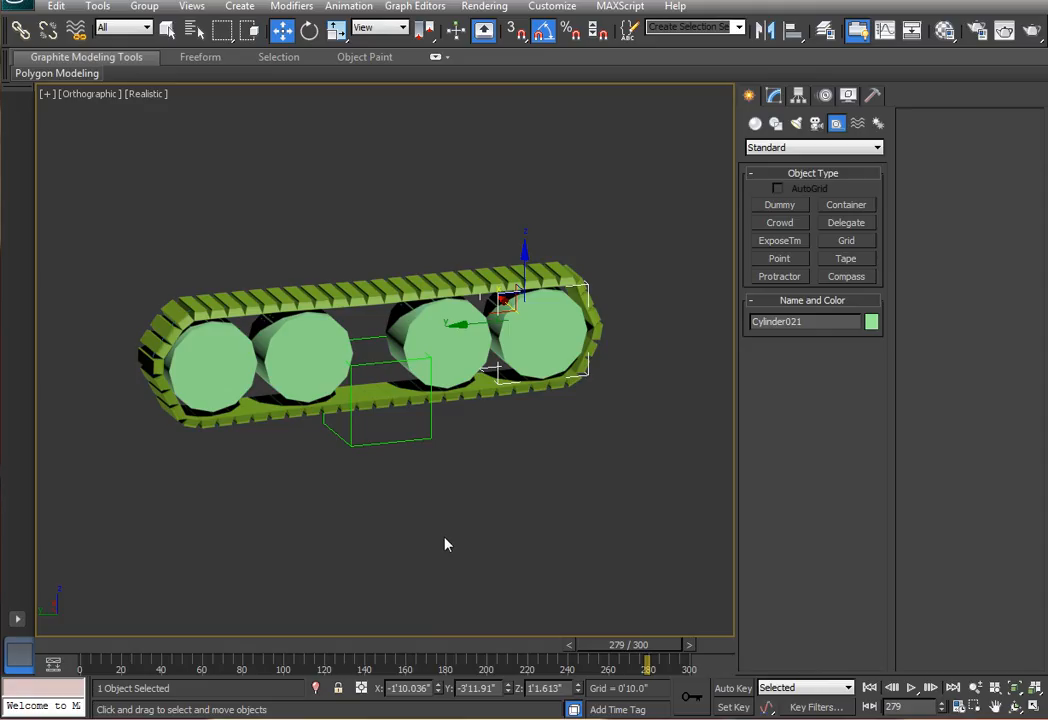
Orbit to a side-on view, then play and stop the tread animation preview.
{"action": "left_click_drag", "start_coordinate": [445, 544], "coordinate": [548, 544]}
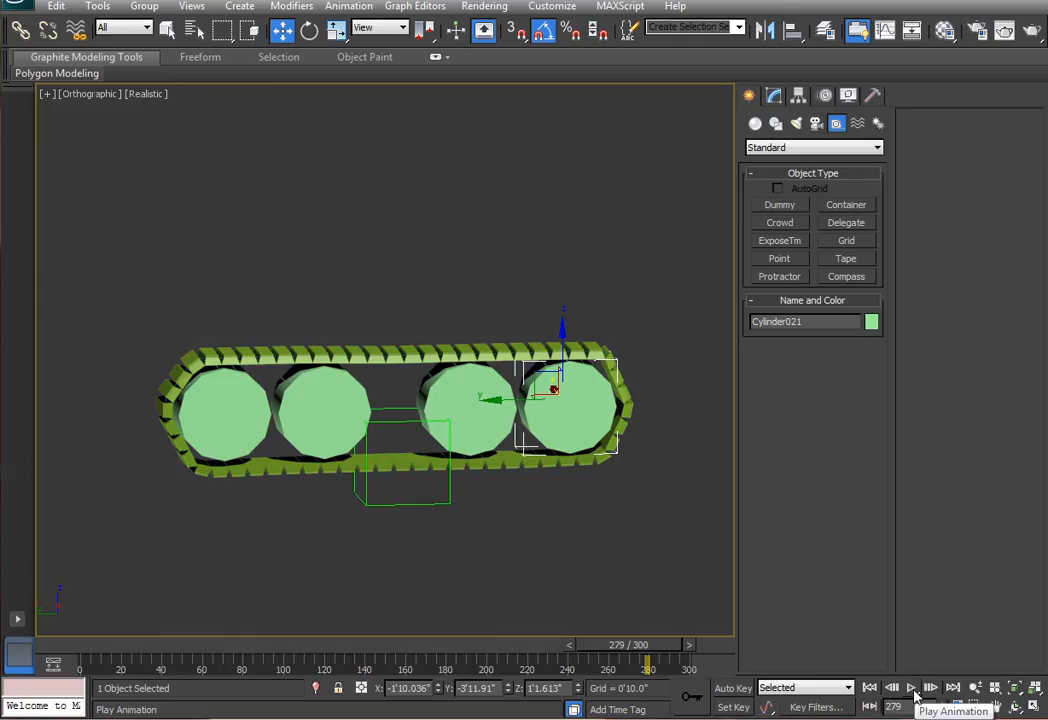
{"action": "left_click", "coordinate": [911, 687]}
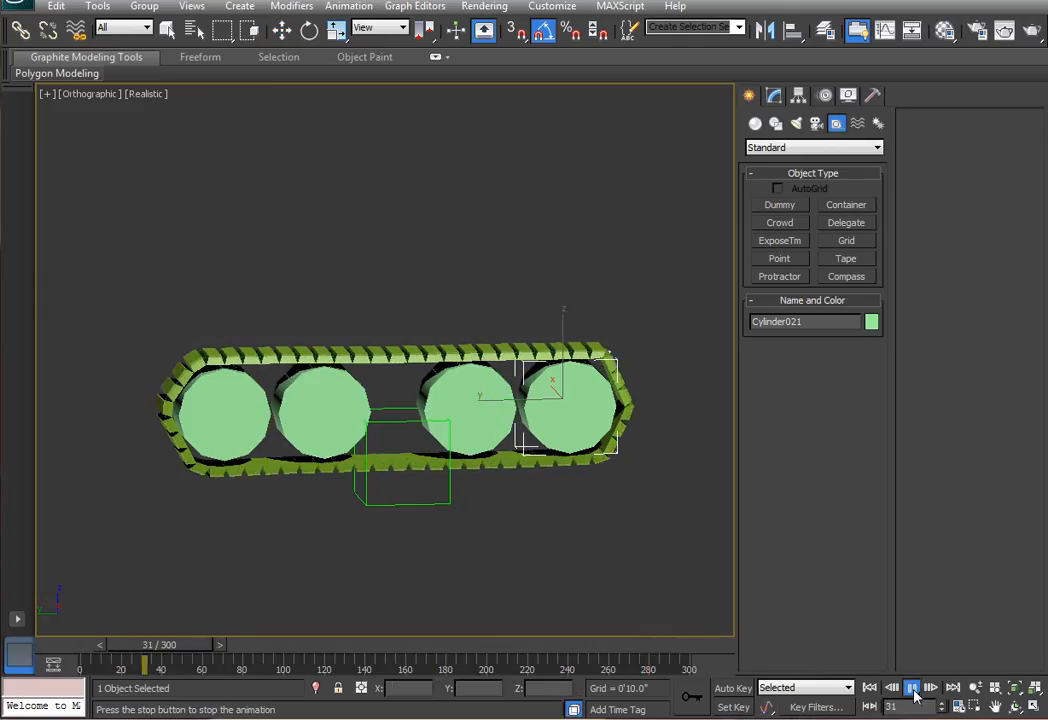
{"action": "left_click", "coordinate": [911, 687]}
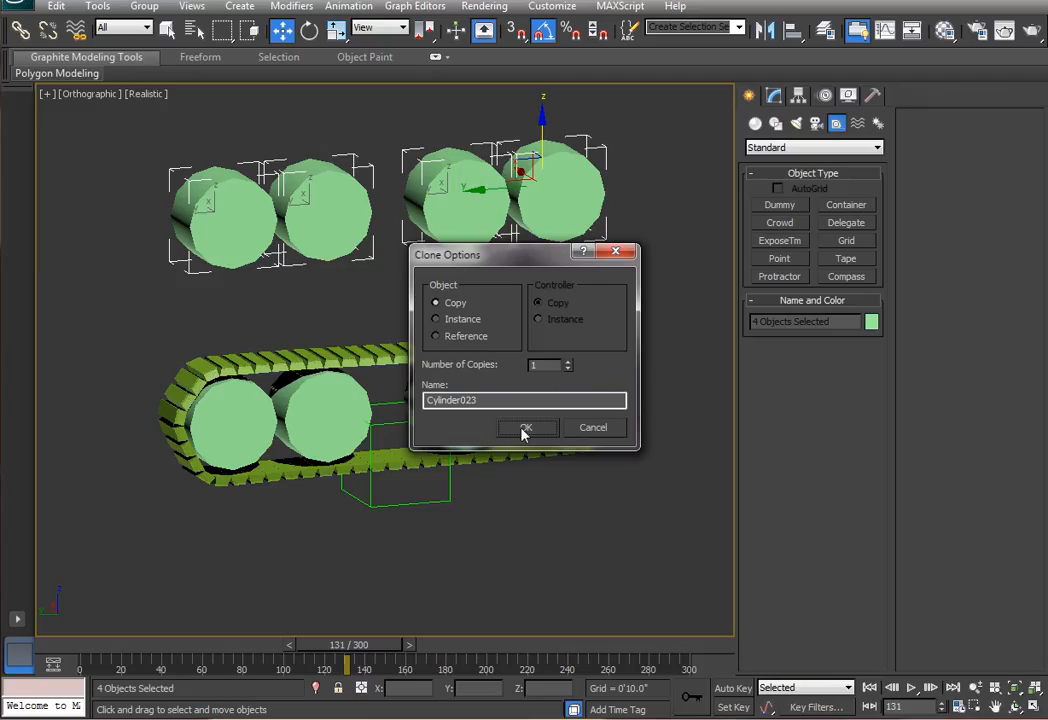
Confirm a Copy clone of the four wheel cylinders and switch to spline shapes.
{"action": "left_click", "coordinate": [526, 427]}
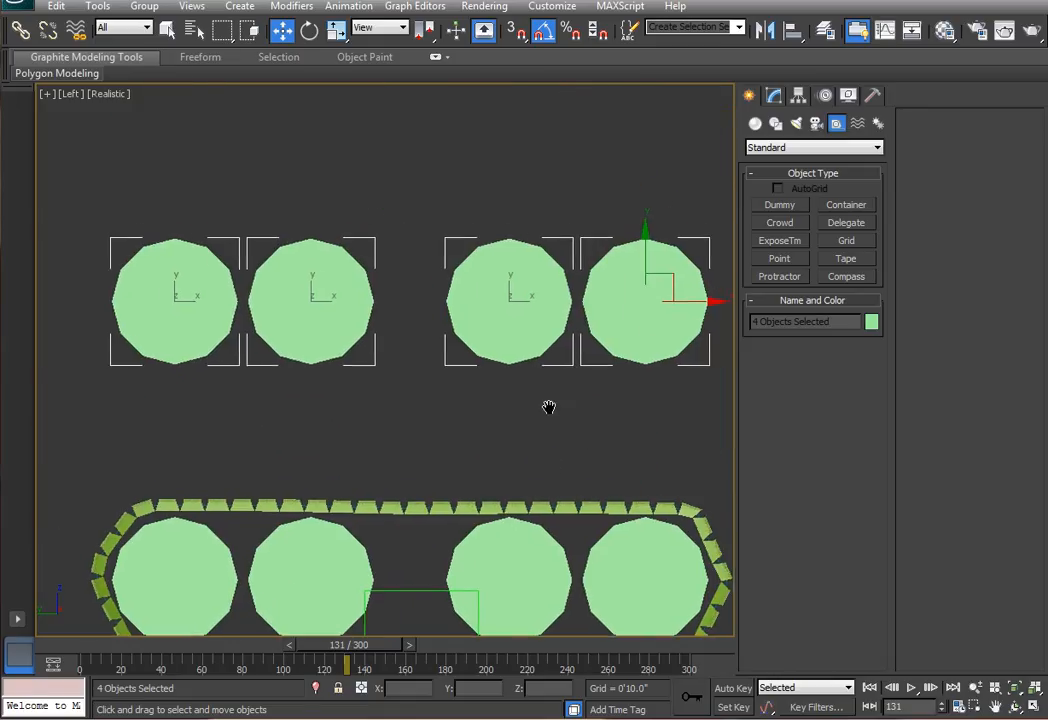
{"action": "left_click", "coordinate": [813, 147]}
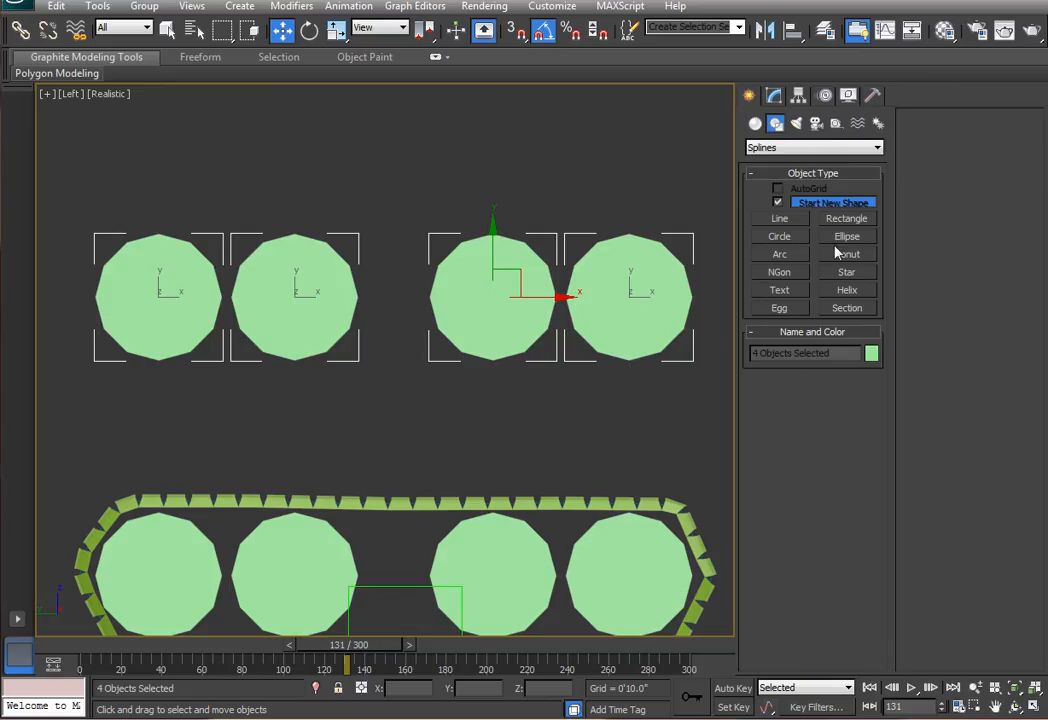
Trace a closed Line spline around the copied wheels and adjust its top vertex.
{"action": "left_click", "coordinate": [779, 218]}
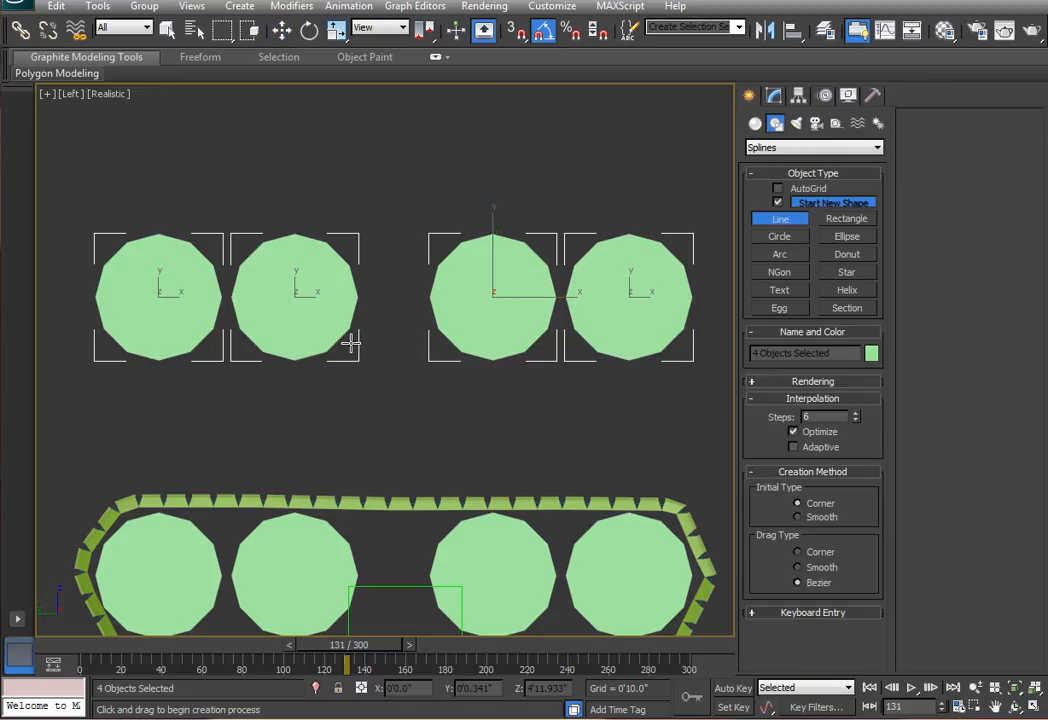
{"action": "mouse_move", "coordinate": [390, 251]}
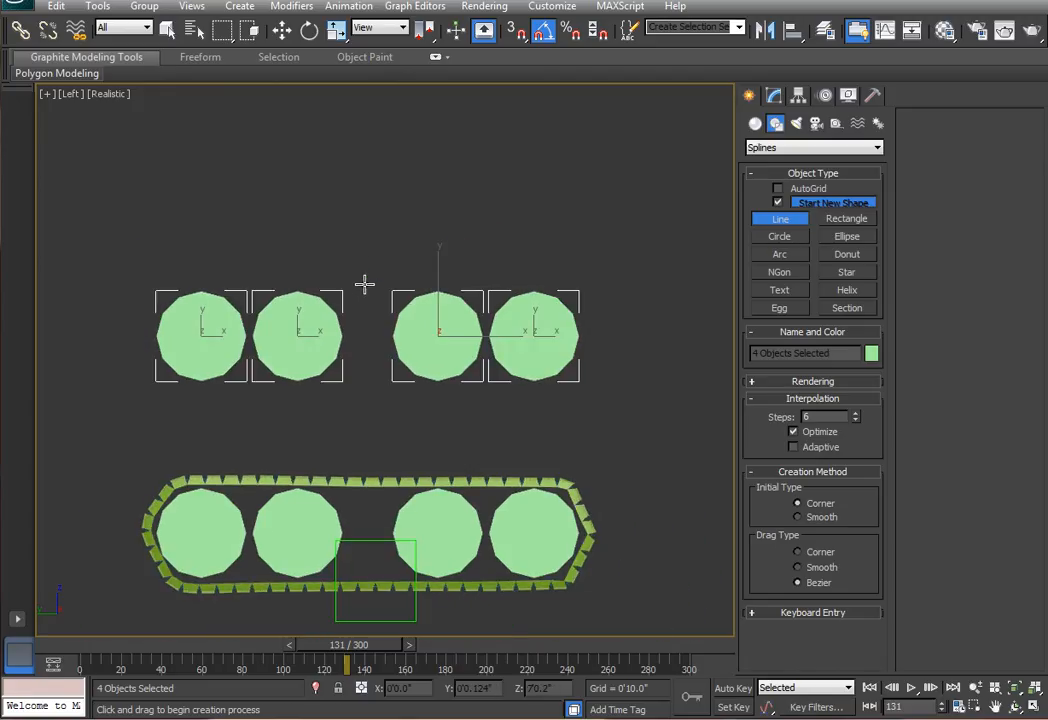
{"action": "left_click_drag", "start_coordinate": [363, 285], "coordinate": [490, 285]}
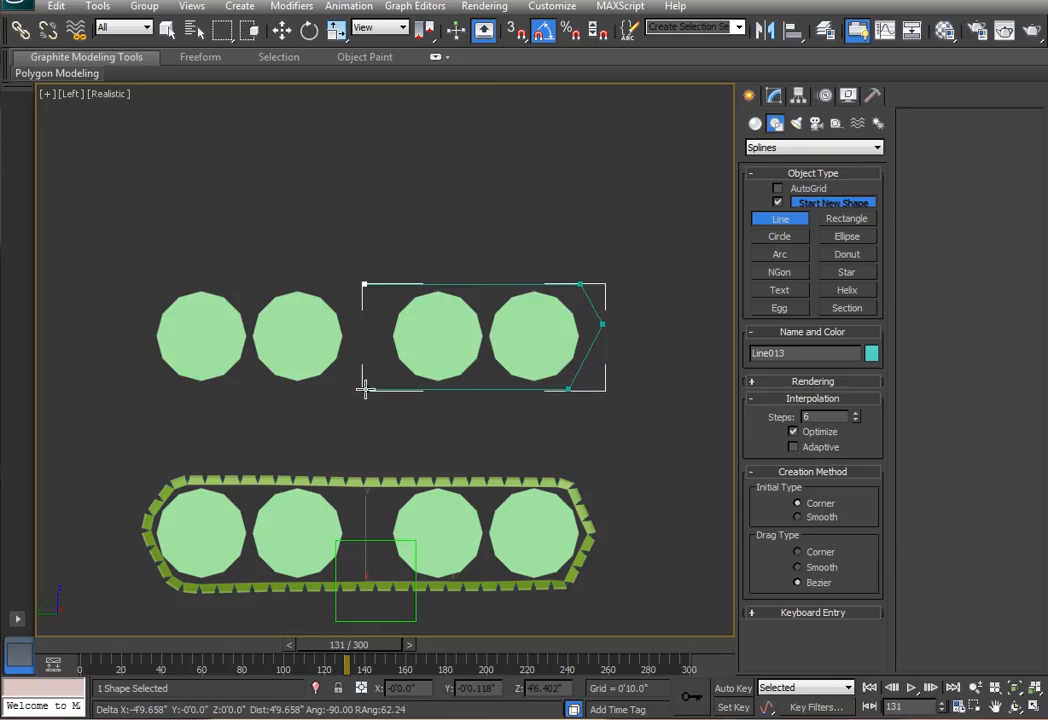
{"action": "left_click_drag", "start_coordinate": [365, 388], "coordinate": [183, 388]}
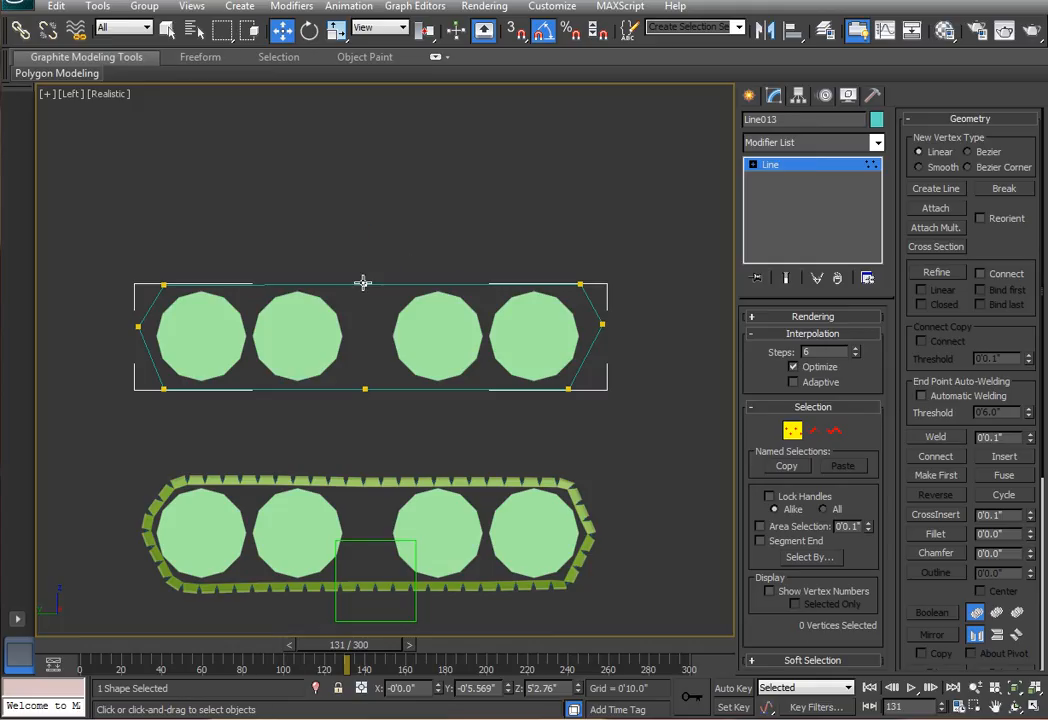
{"action": "left_click", "coordinate": [364, 285]}
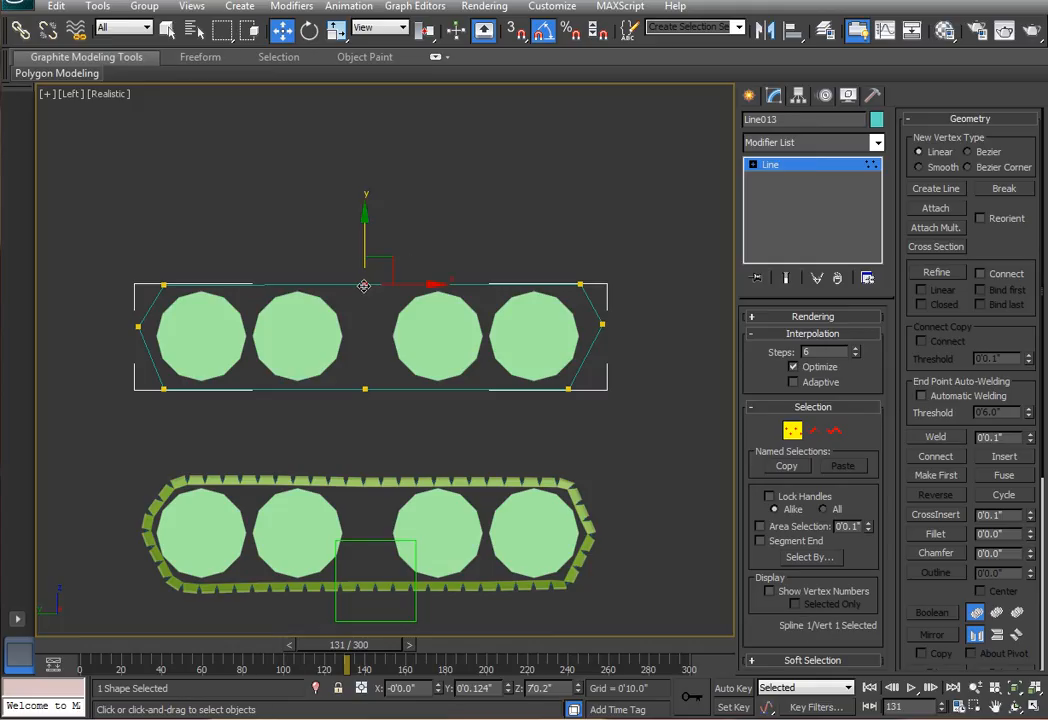
{"action": "right_click", "coordinate": [365, 285]}
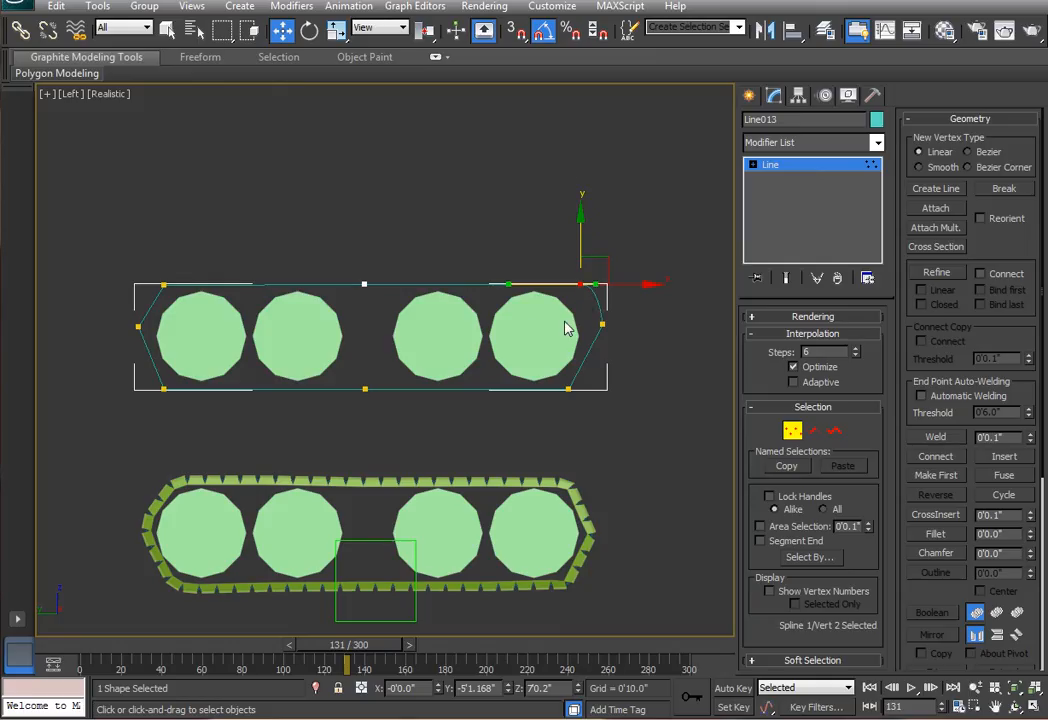
{"action": "mouse_move", "coordinate": [645, 350]}
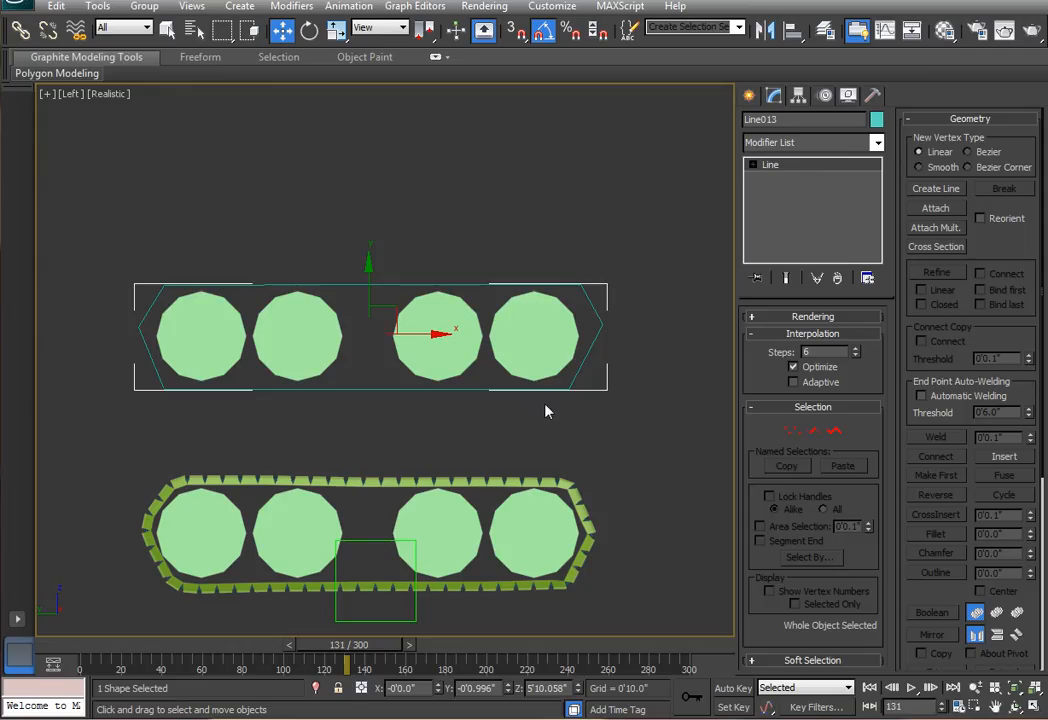
{"action": "mouse_move", "coordinate": [693, 314]}
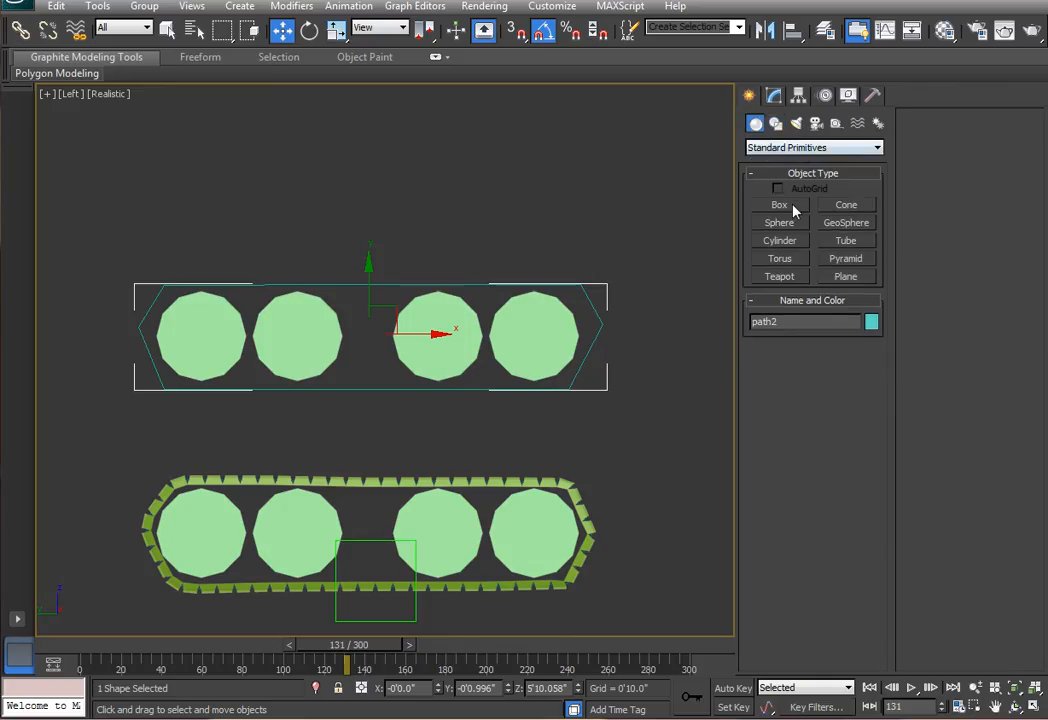
Create Box001 near the path and adjust its segment divisions.
{"action": "left_click", "coordinate": [779, 204]}
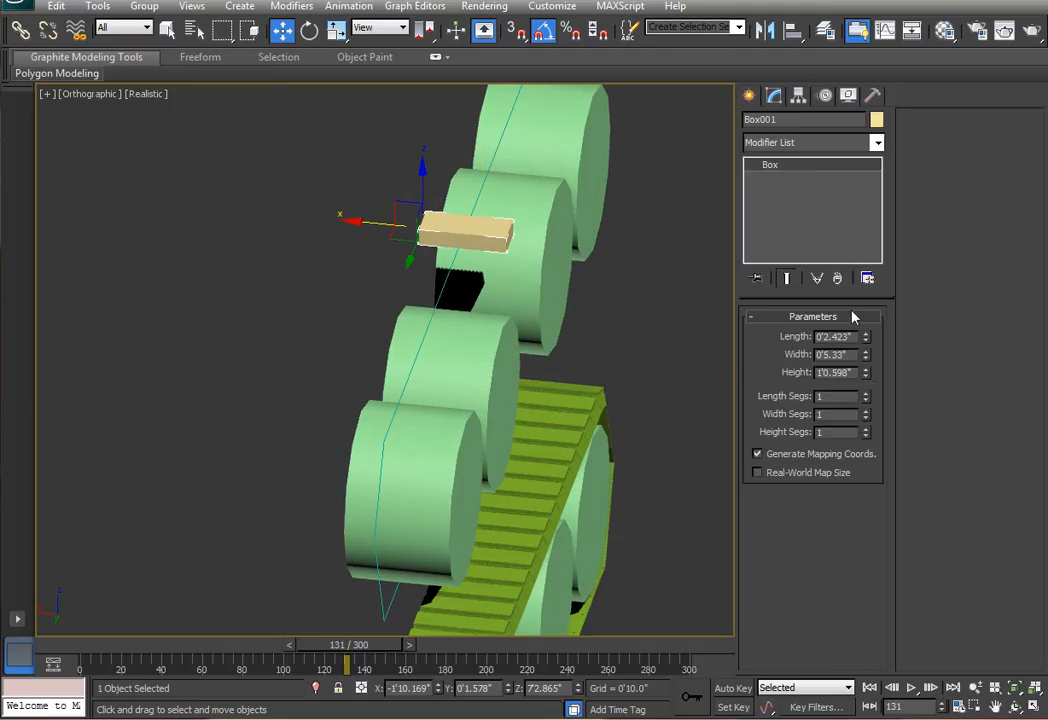
{"action": "mouse_move", "coordinate": [868, 378]}
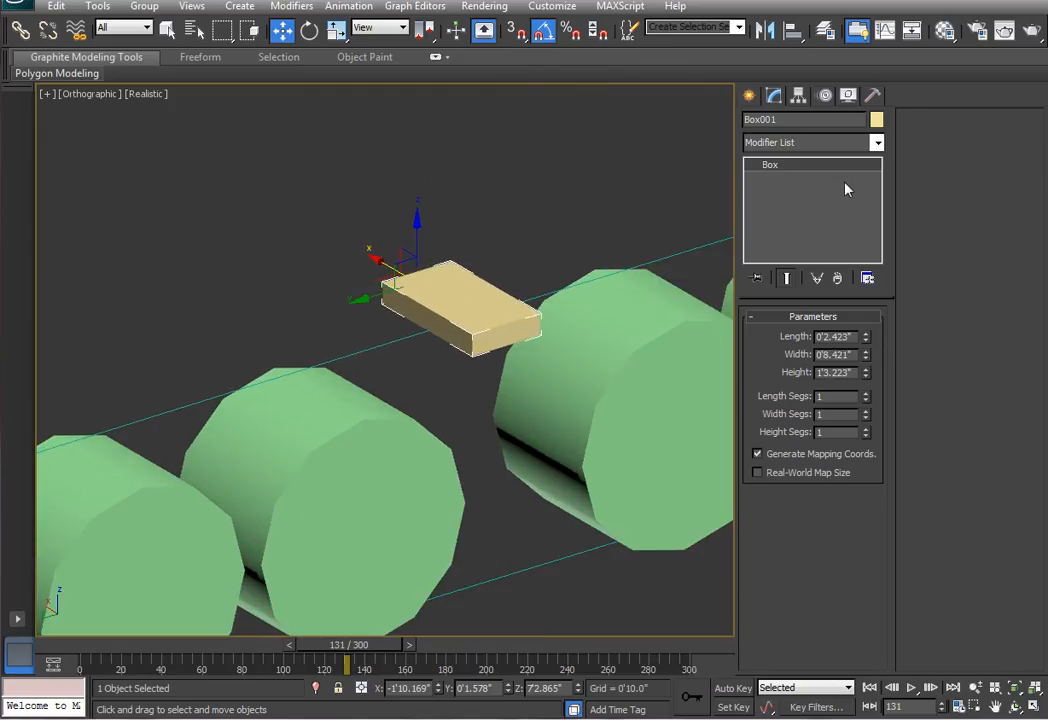
{"action": "mouse_move", "coordinate": [870, 416]}
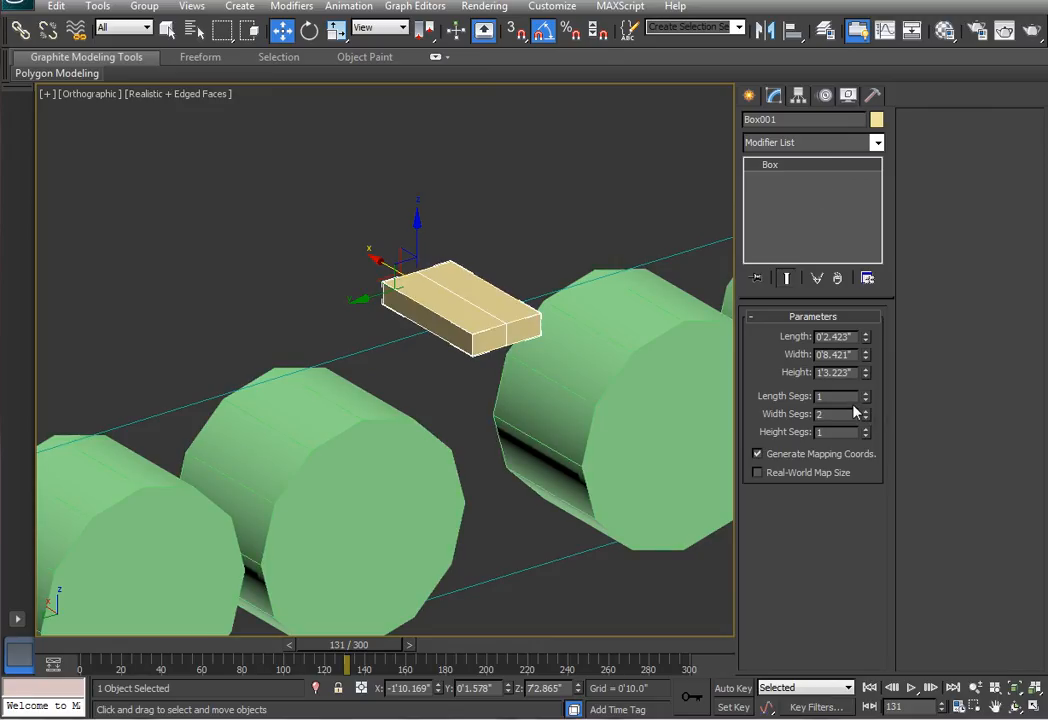
{"action": "left_click", "coordinate": [867, 418]}
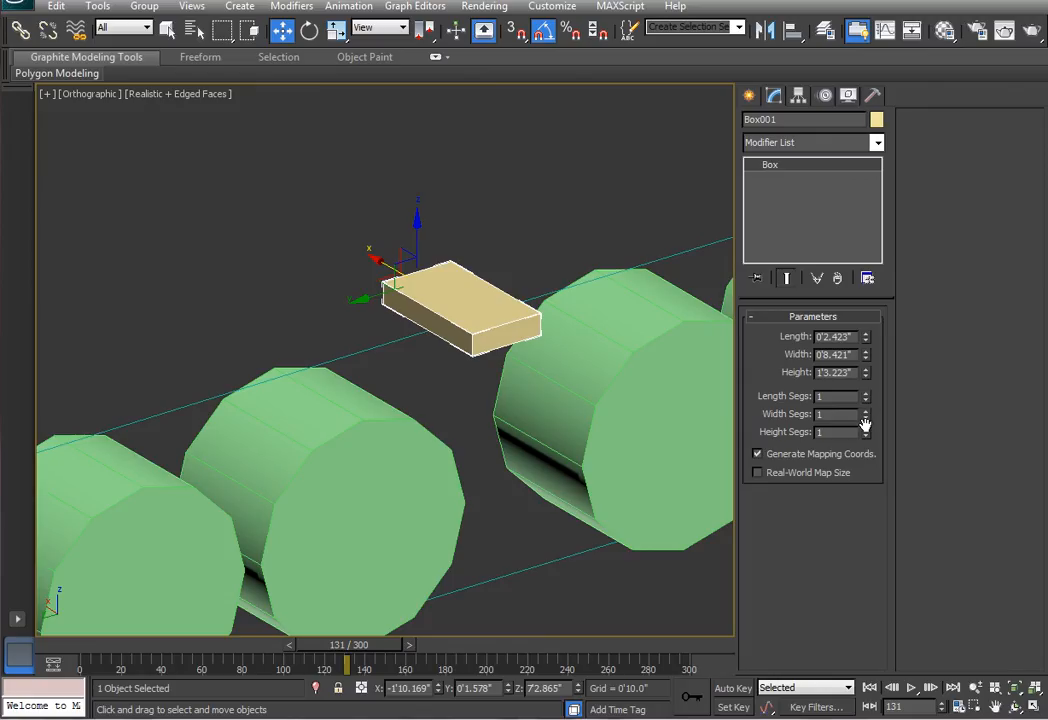
{"action": "left_click", "coordinate": [867, 428]}
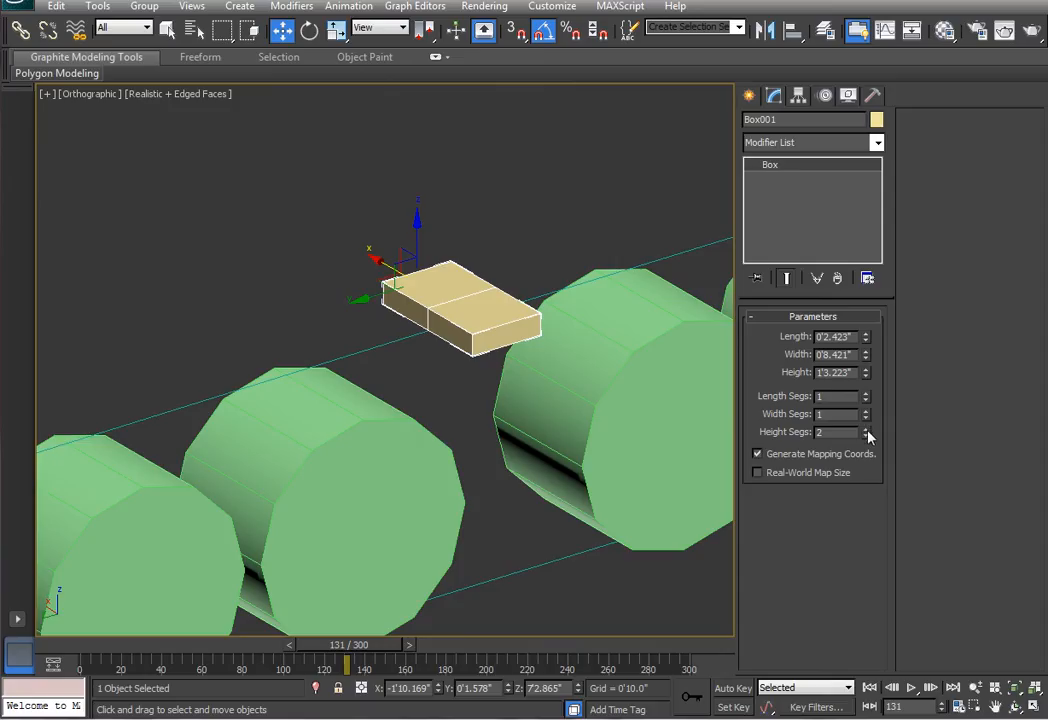
{"action": "mouse_move", "coordinate": [780, 110]}
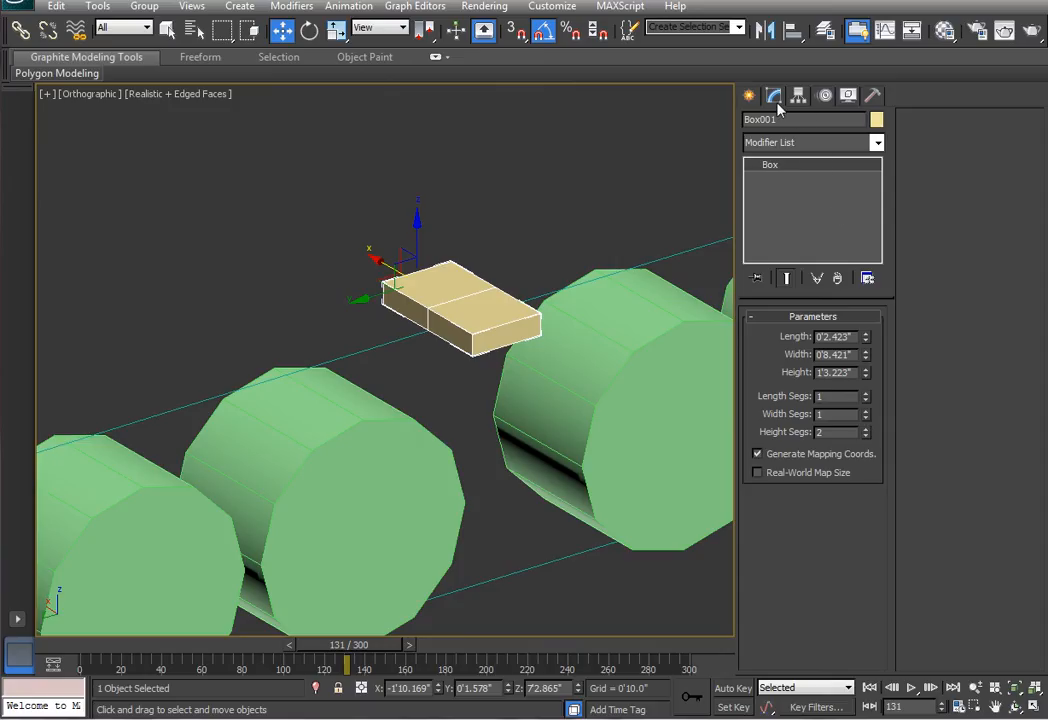
Add Edit Poly to Box001, bevel its top polygons, and exit sub-object mode.
{"action": "left_click", "coordinate": [877, 142]}
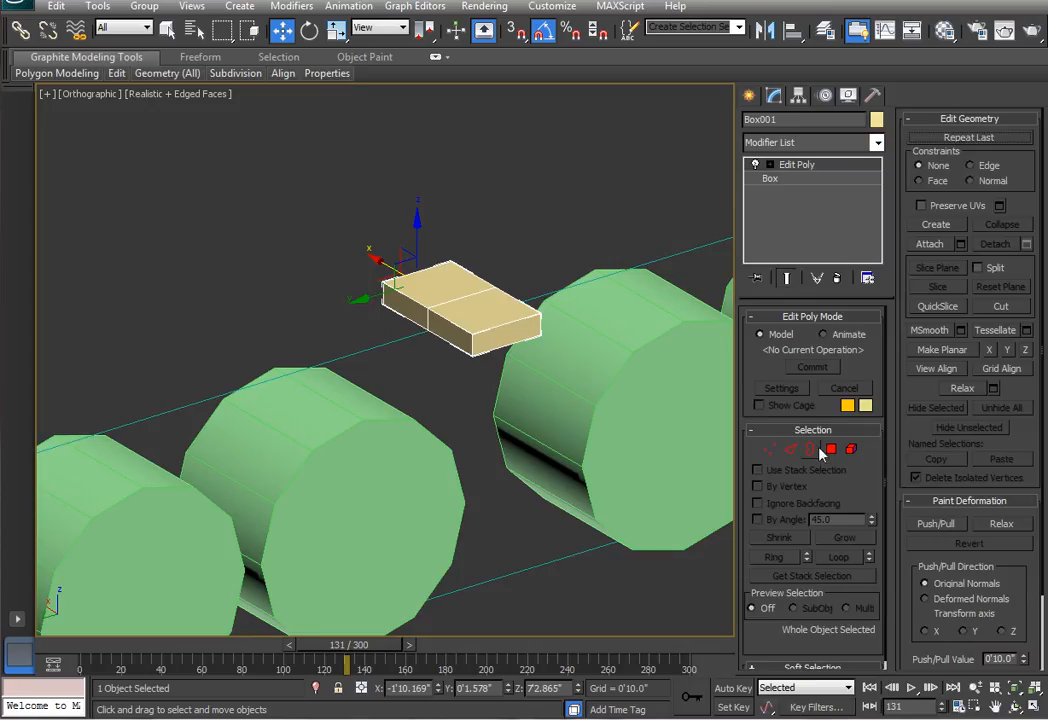
{"action": "left_click", "coordinate": [830, 449]}
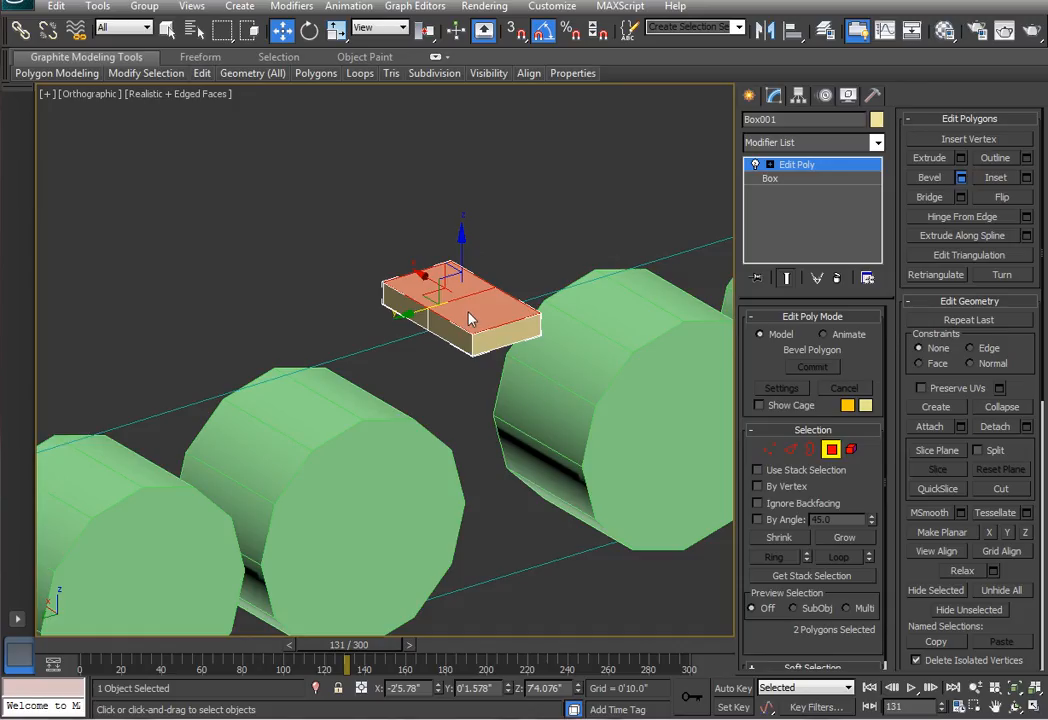
{"action": "left_click", "coordinate": [417, 369]}
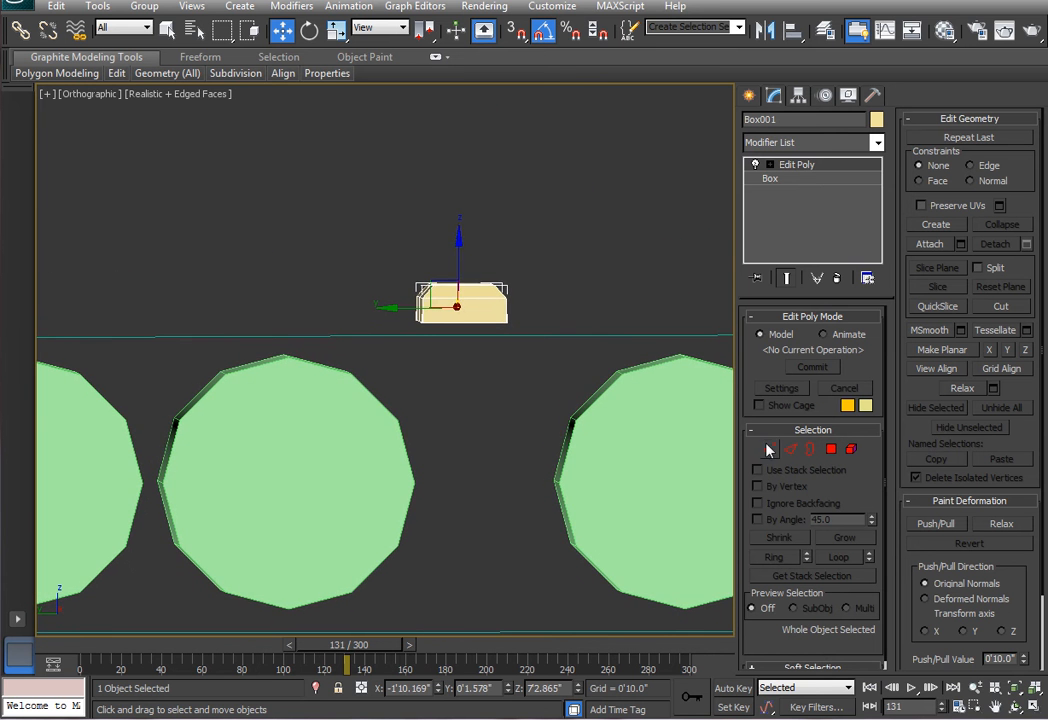
{"action": "left_click", "coordinate": [770, 448]}
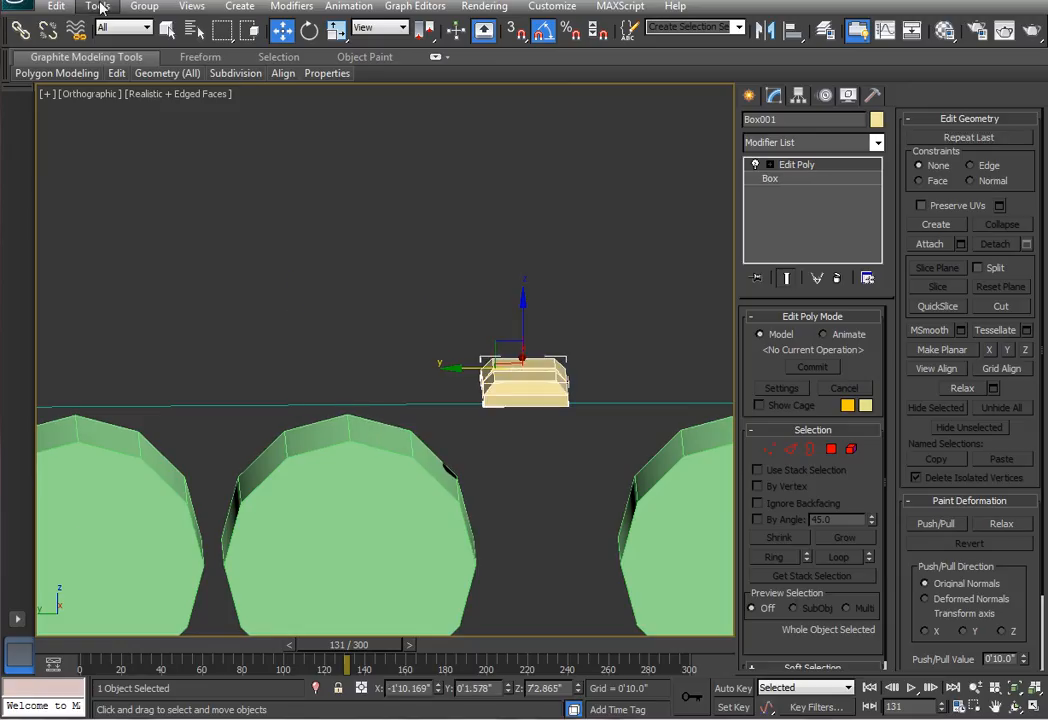
Array 45 instanced copies of the tread link in a row beside the wheels.
{"action": "left_click", "coordinate": [97, 6]}
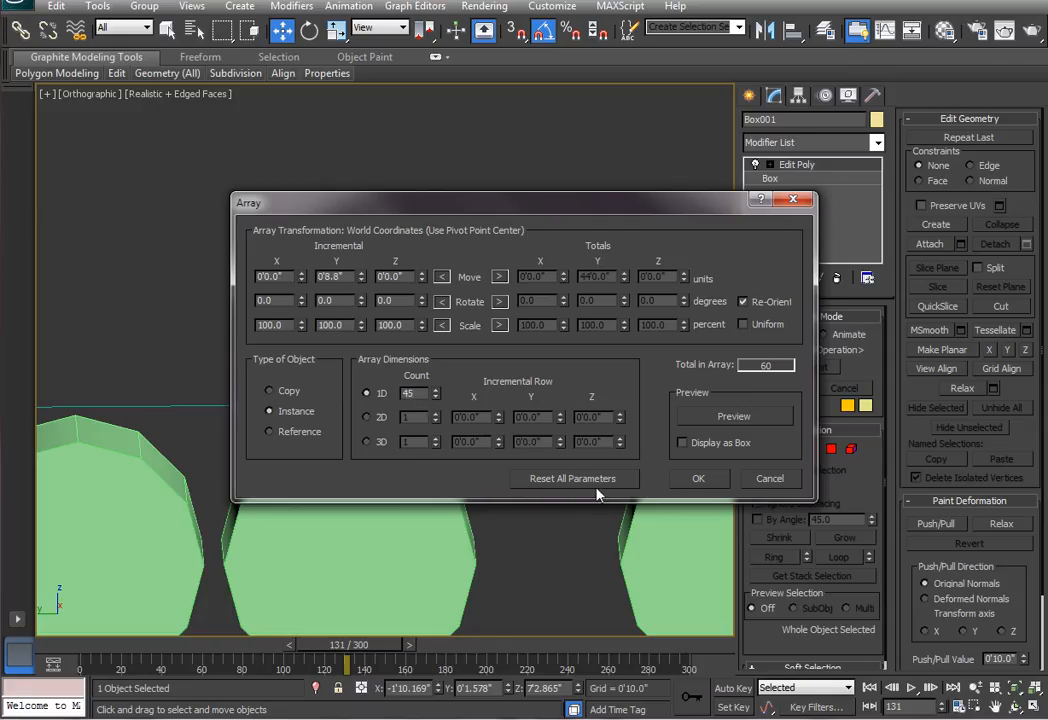
{"action": "mouse_move", "coordinate": [728, 472]}
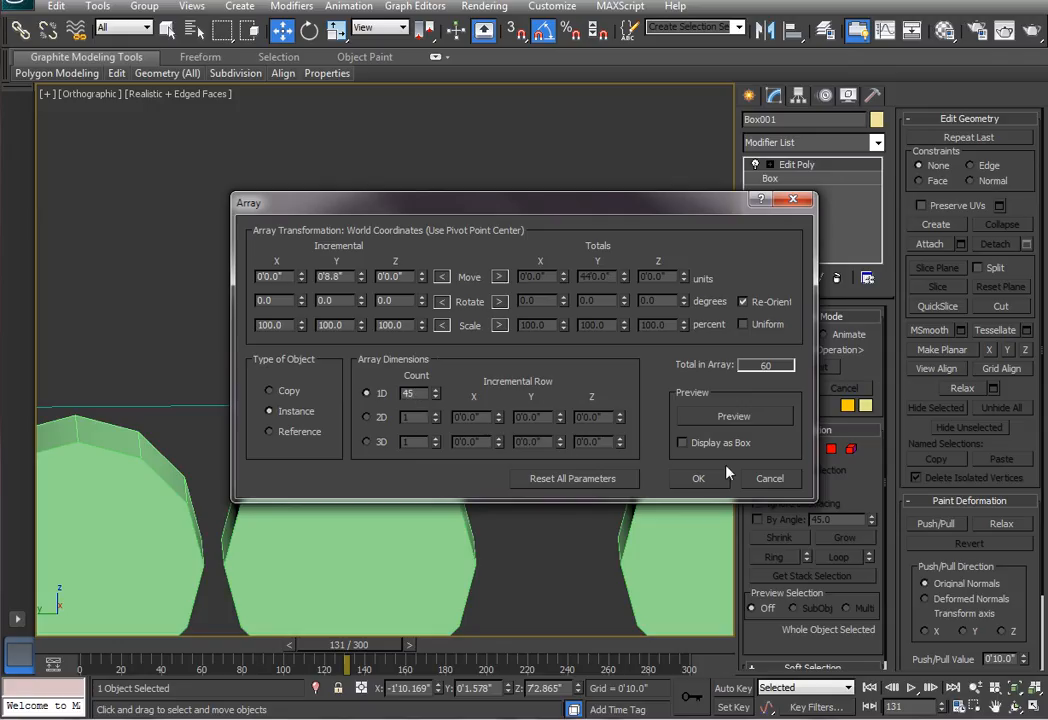
{"action": "left_click", "coordinate": [698, 478]}
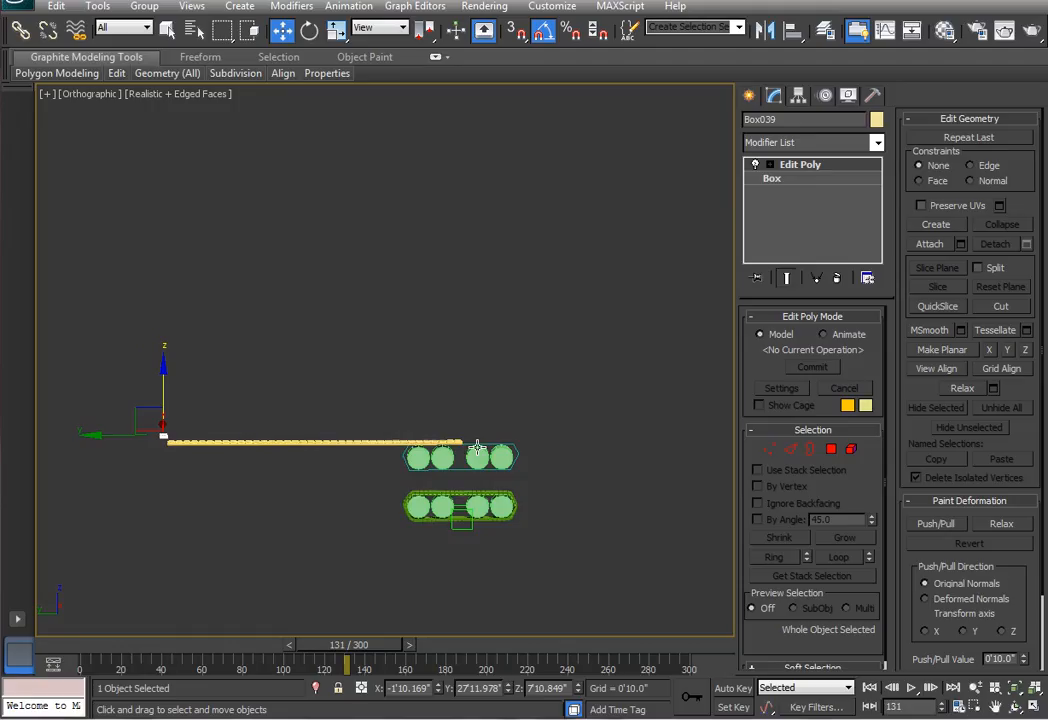
{"action": "mouse_move", "coordinate": [351, 503]}
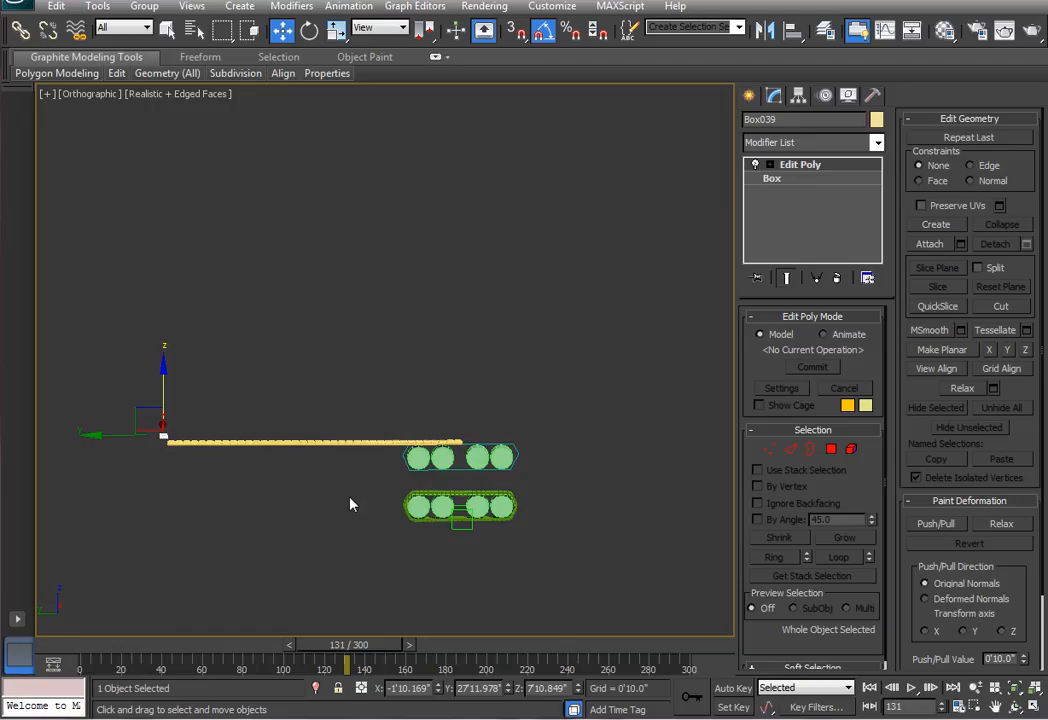
{"action": "mouse_move", "coordinate": [237, 465]}
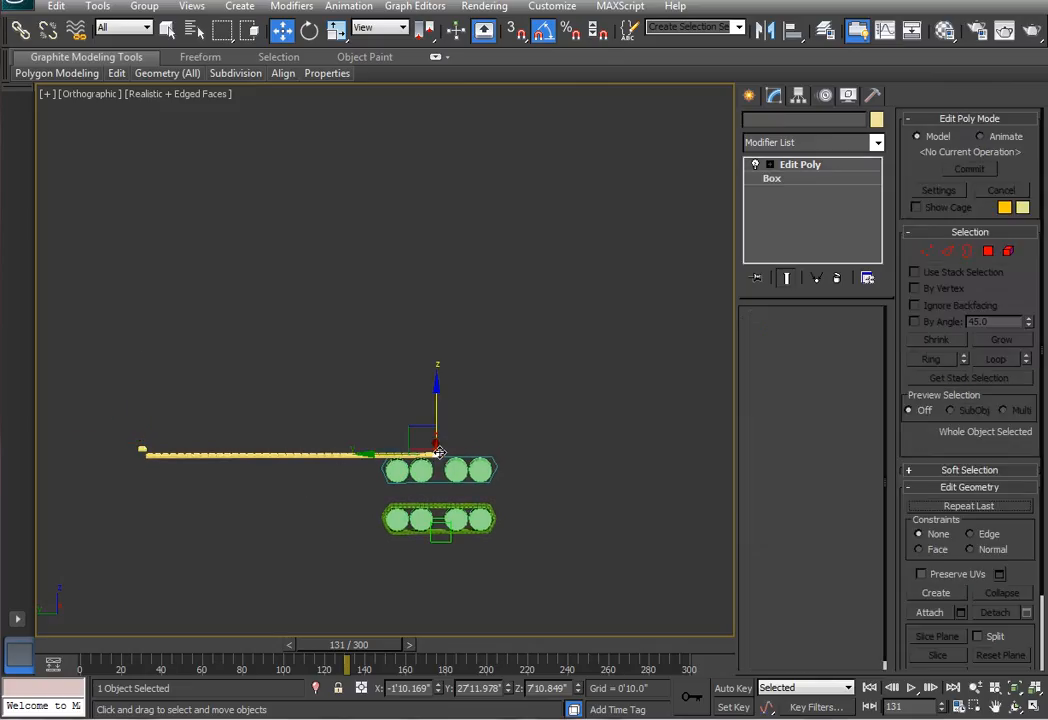
Attach all the arrayed link boxes into Box001 through the Attach list.
{"action": "right_click", "coordinate": [800, 164]}
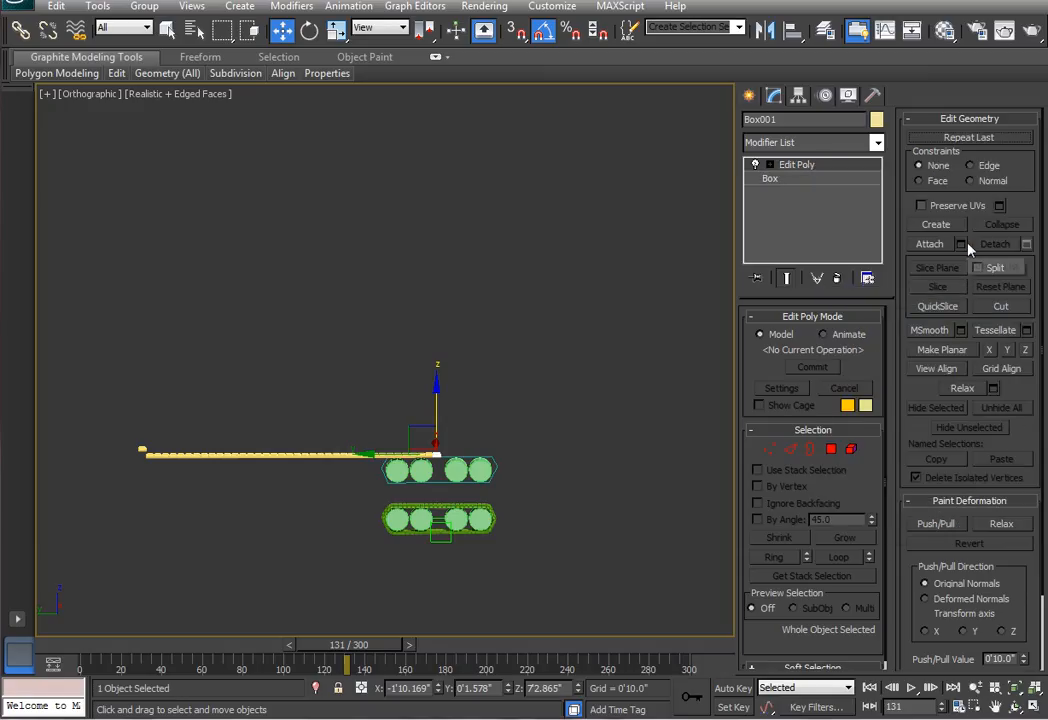
{"action": "left_click", "coordinate": [929, 243]}
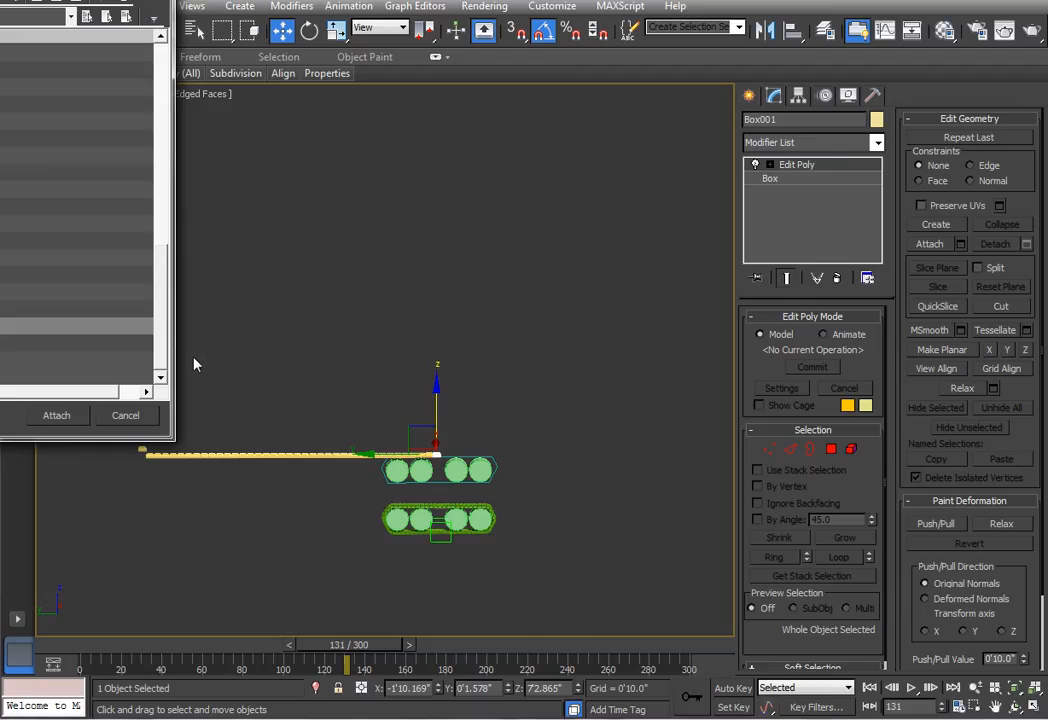
{"action": "mouse_move", "coordinate": [182, 205]}
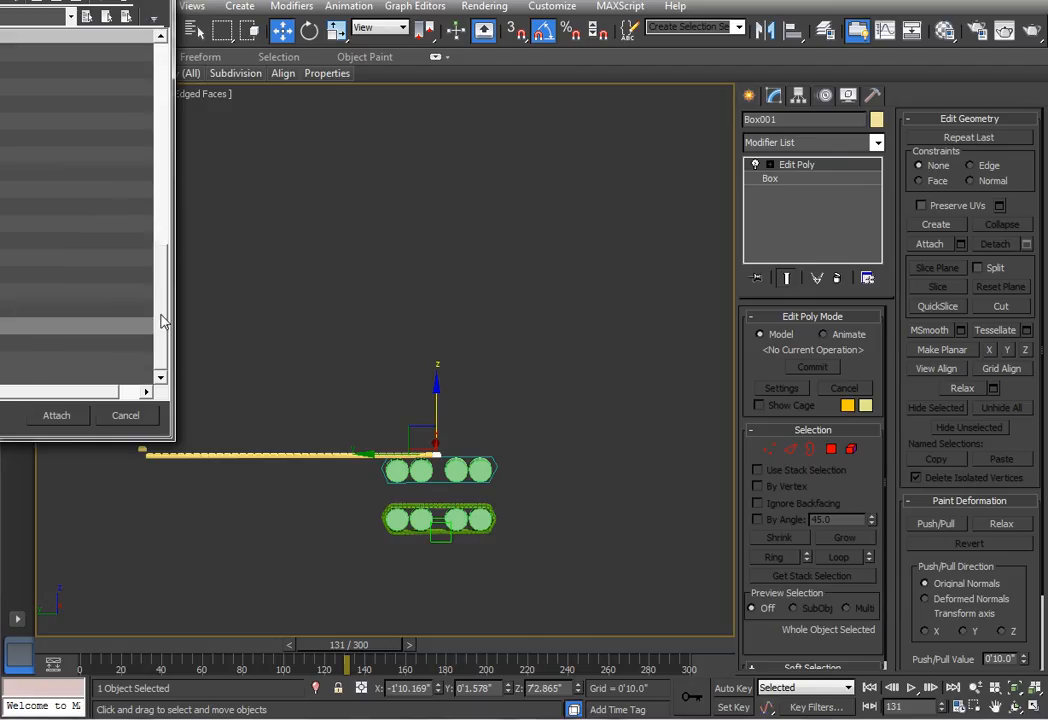
{"action": "left_click", "coordinate": [77, 172]}
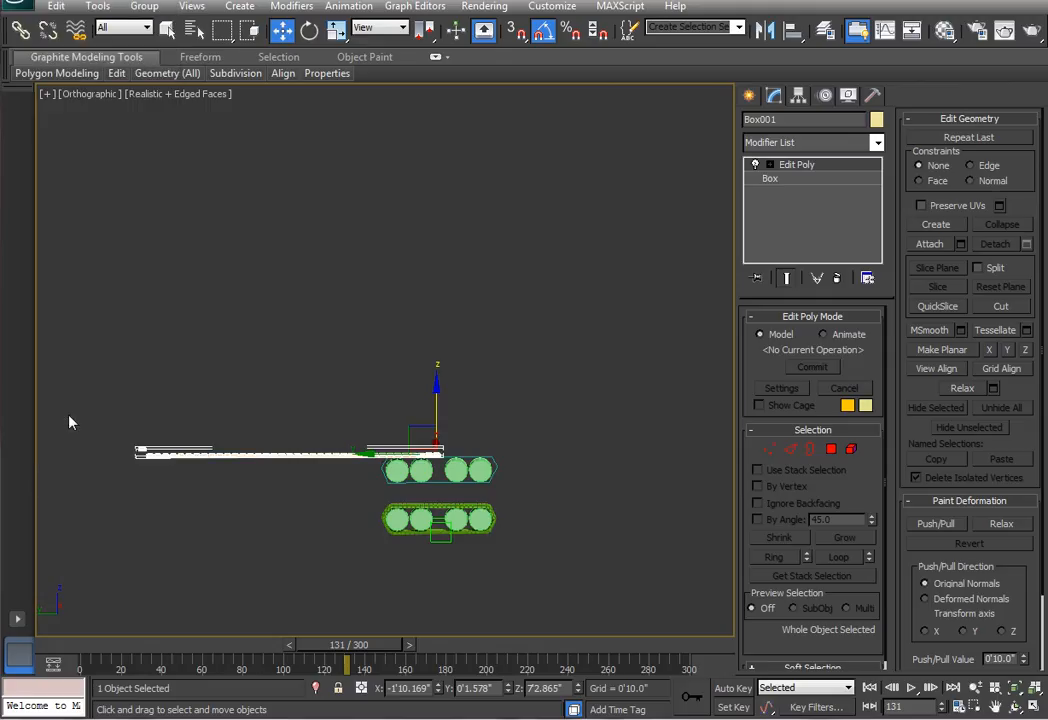
{"action": "mouse_move", "coordinate": [450, 472]}
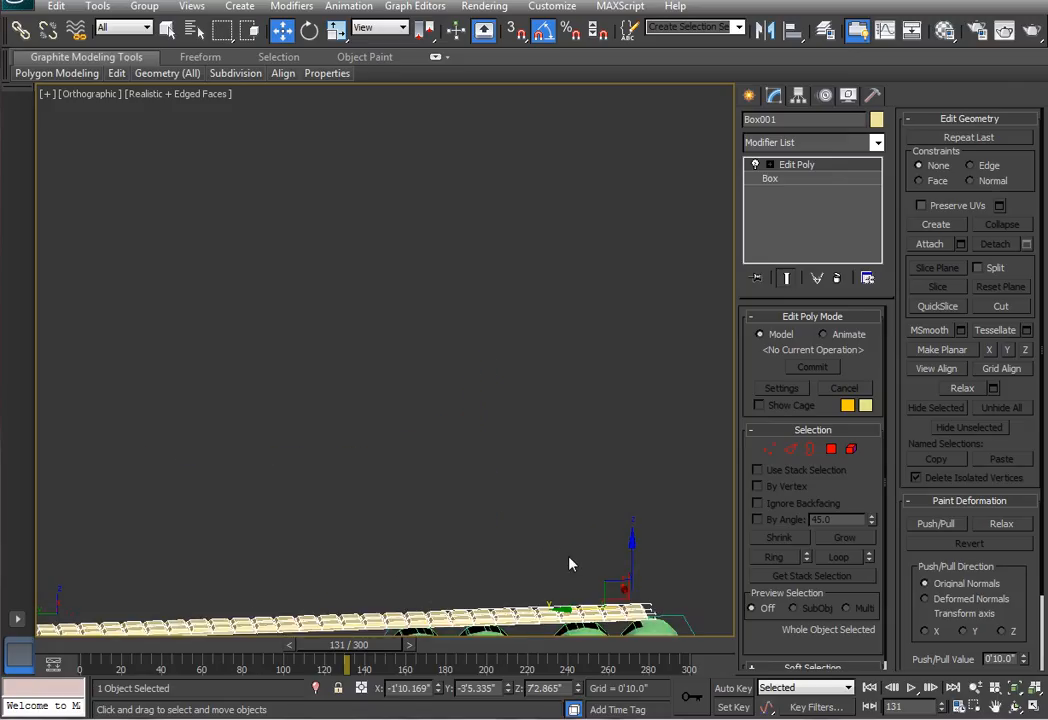
Orbit the viewport to see the merged links and wheels in 3D.
{"action": "left_click_drag", "start_coordinate": [570, 563], "coordinate": [500, 560]}
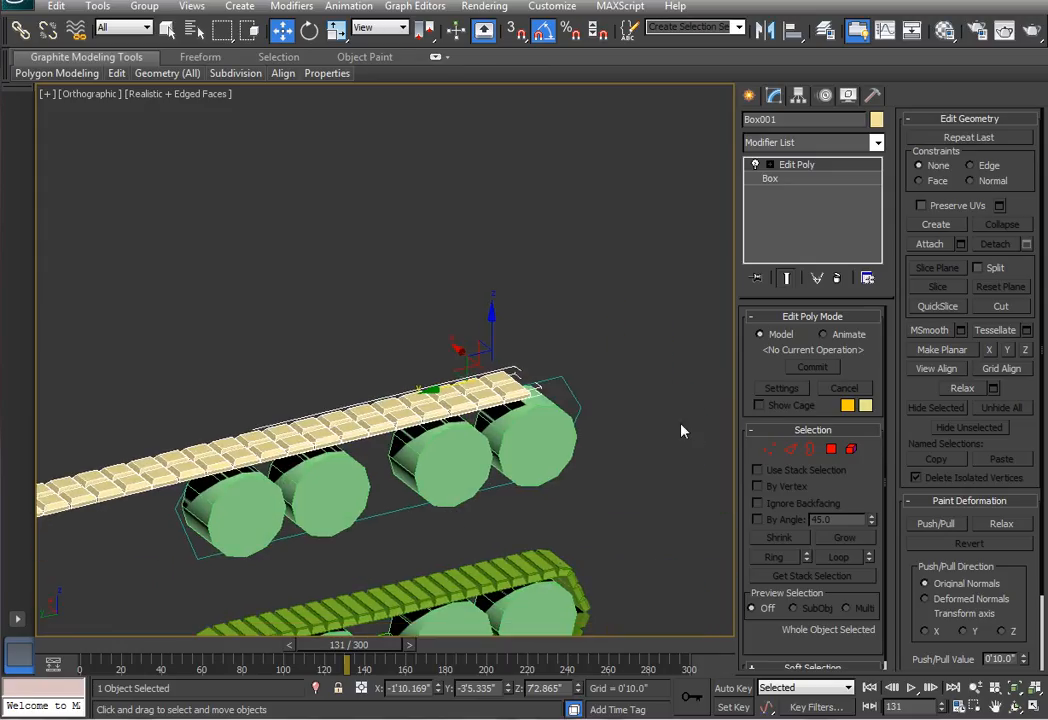
{"action": "mouse_move", "coordinate": [648, 430]}
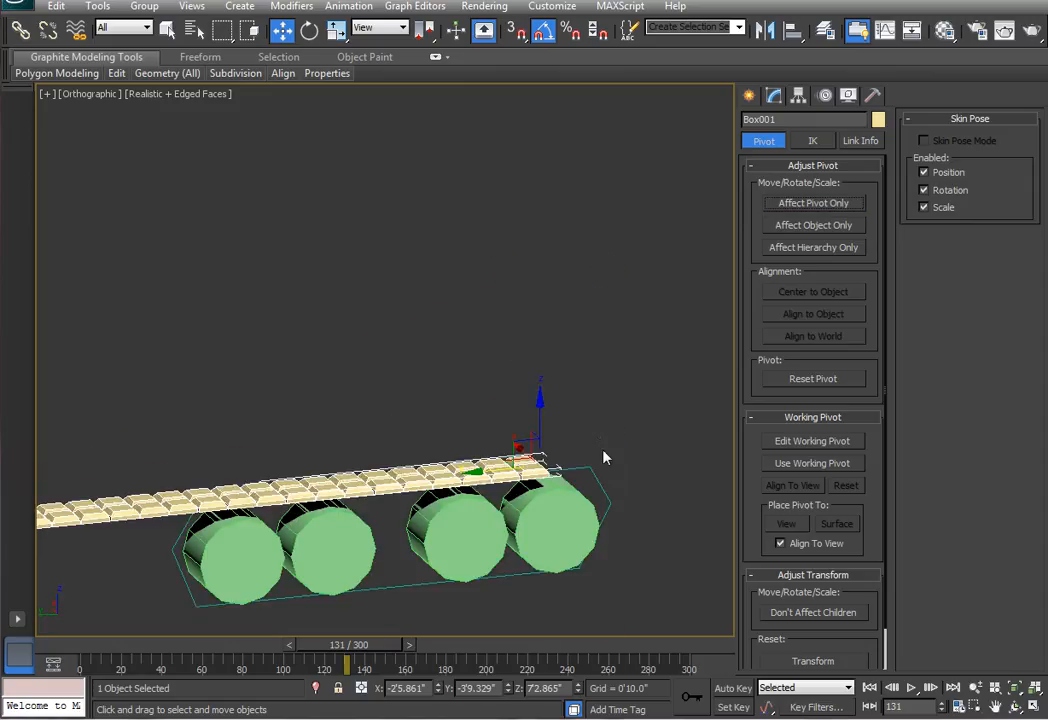
Add the PathDeform (WSM) modifier to Box001 from the Modify panel.
{"action": "left_click", "coordinate": [773, 95]}
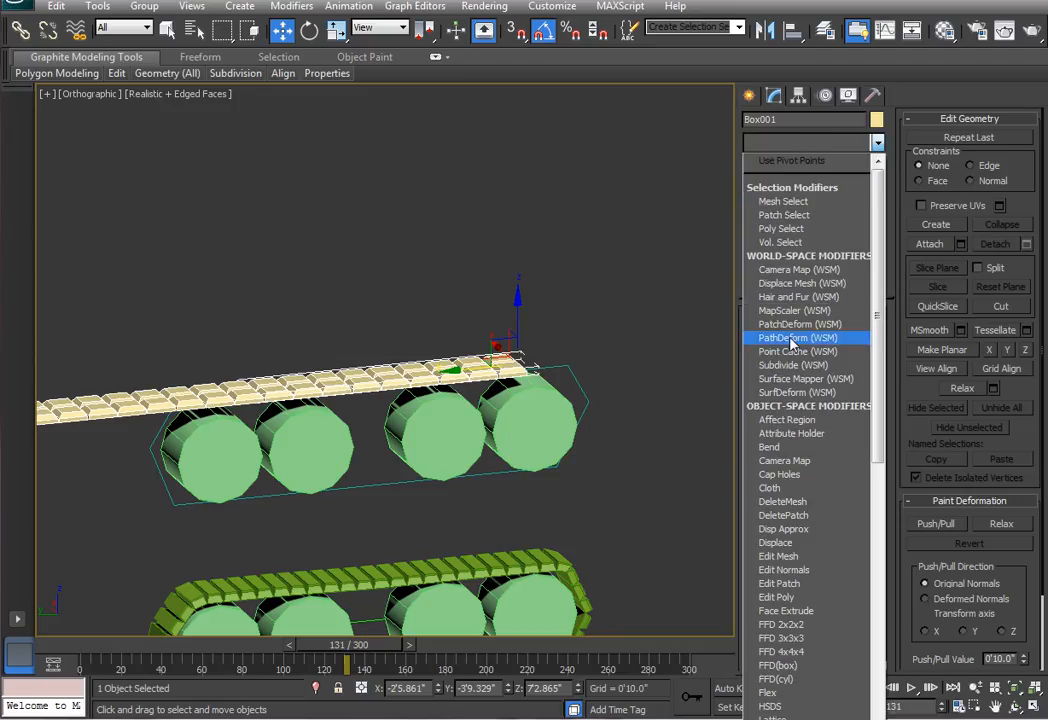
{"action": "left_click", "coordinate": [797, 337]}
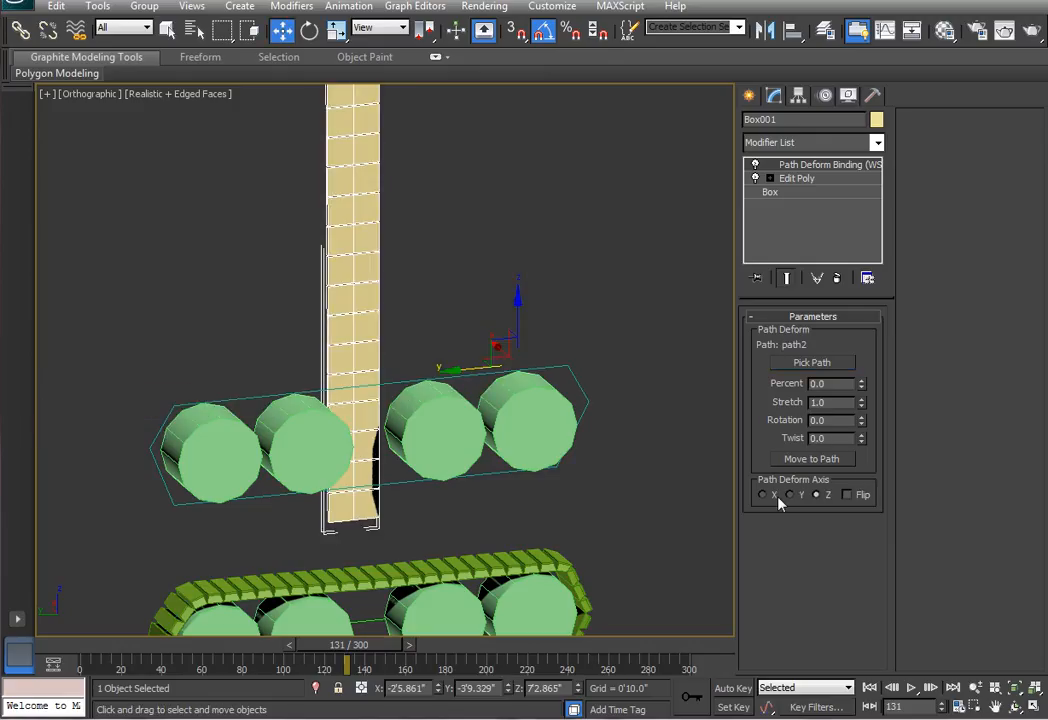
{"action": "mouse_move", "coordinate": [778, 508]}
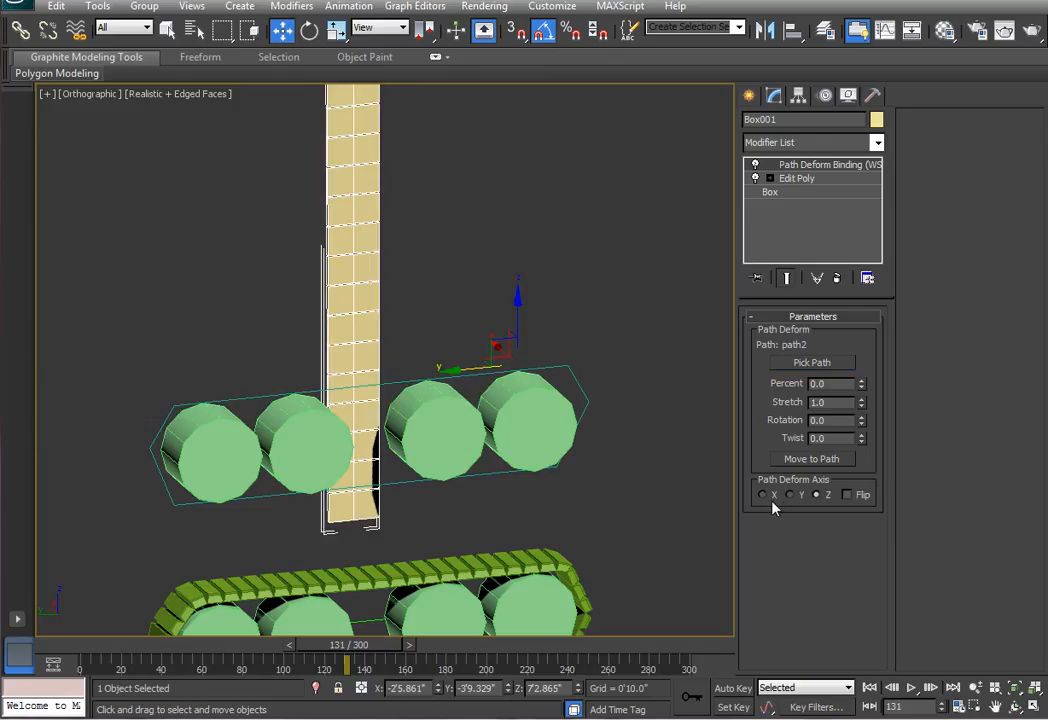
Pick path2 as the deform path so the links loop around the wheels.
{"action": "left_click", "coordinate": [812, 459]}
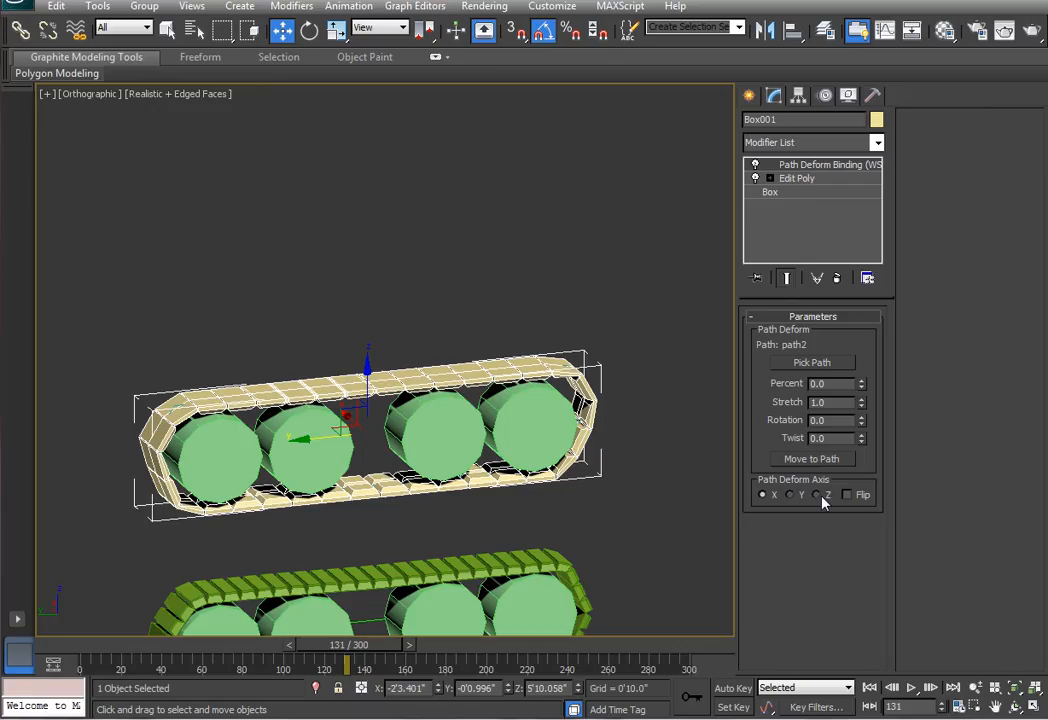
{"action": "mouse_move", "coordinate": [363, 498]}
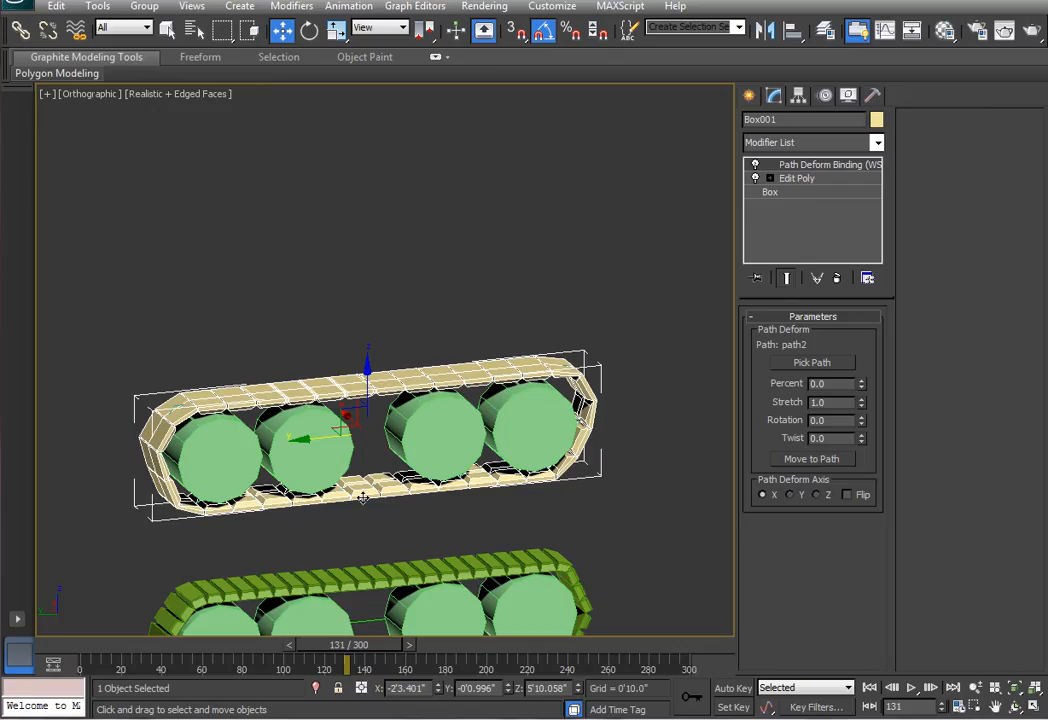
{"action": "mouse_move", "coordinate": [358, 499]}
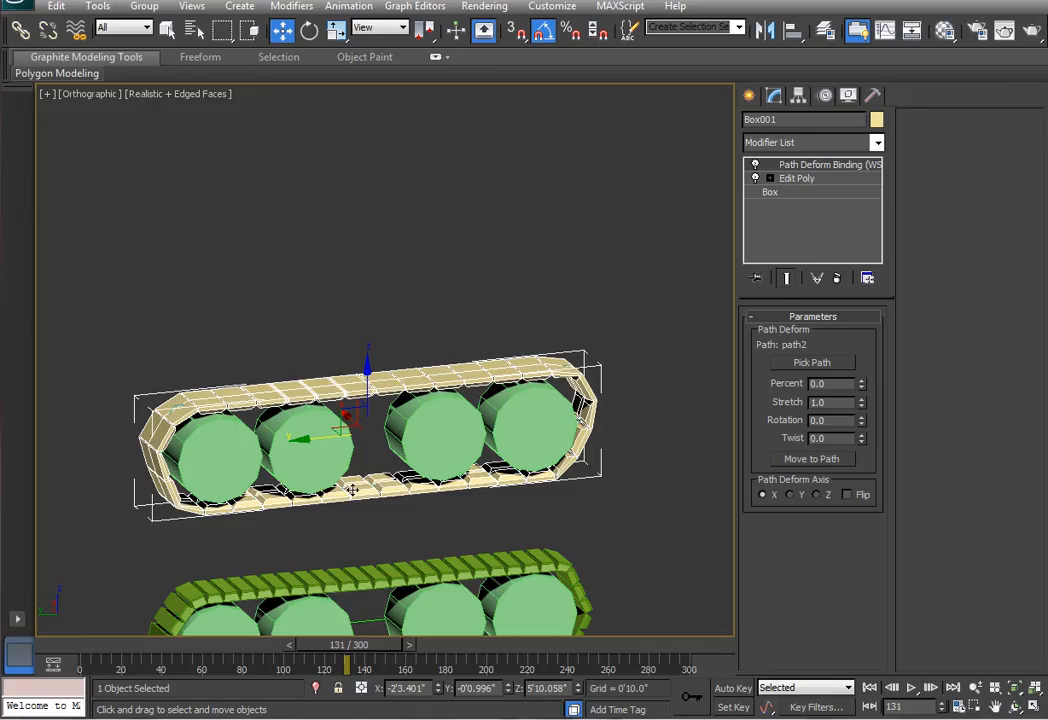
{"action": "mouse_move", "coordinate": [363, 482]}
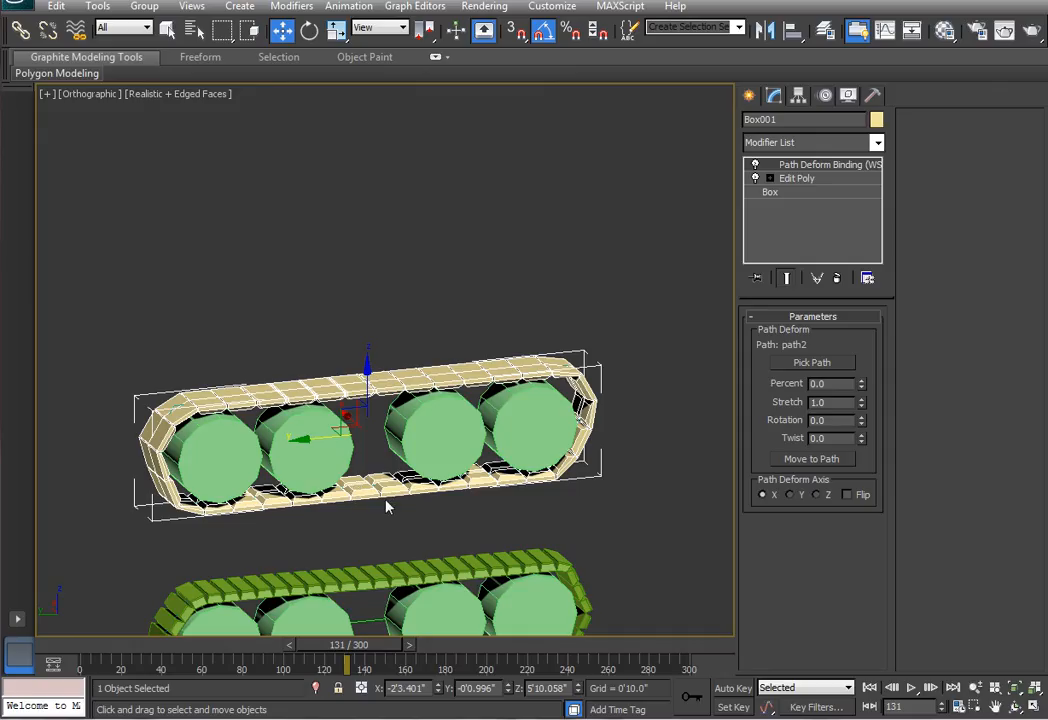
{"action": "mouse_move", "coordinate": [437, 511]}
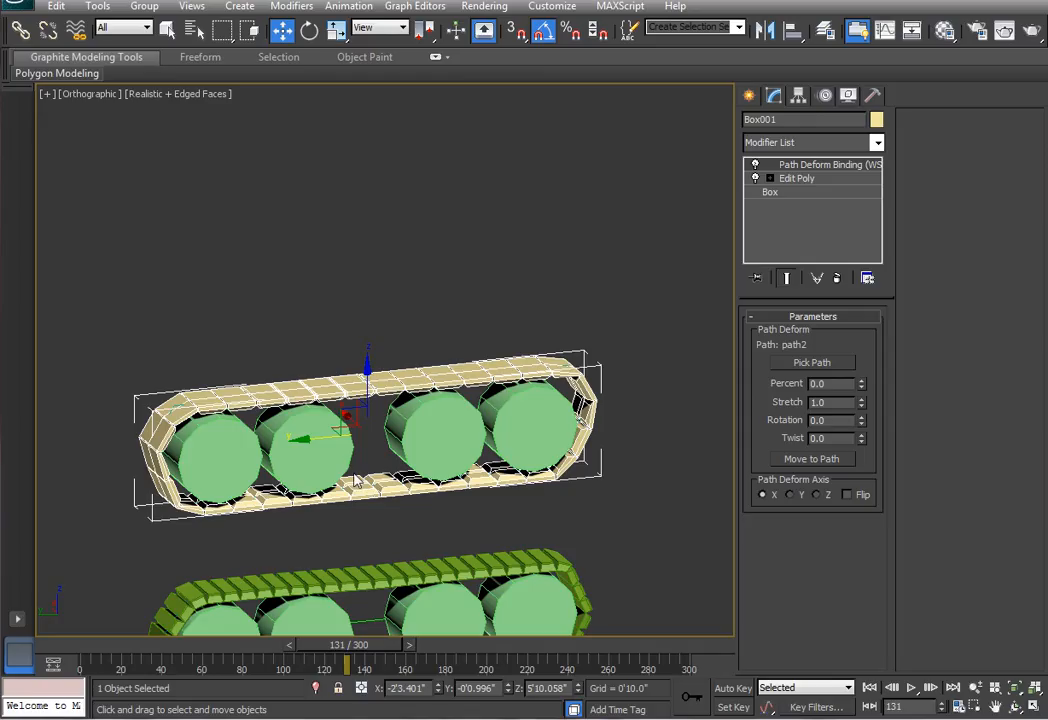
{"action": "mouse_move", "coordinate": [825, 504]}
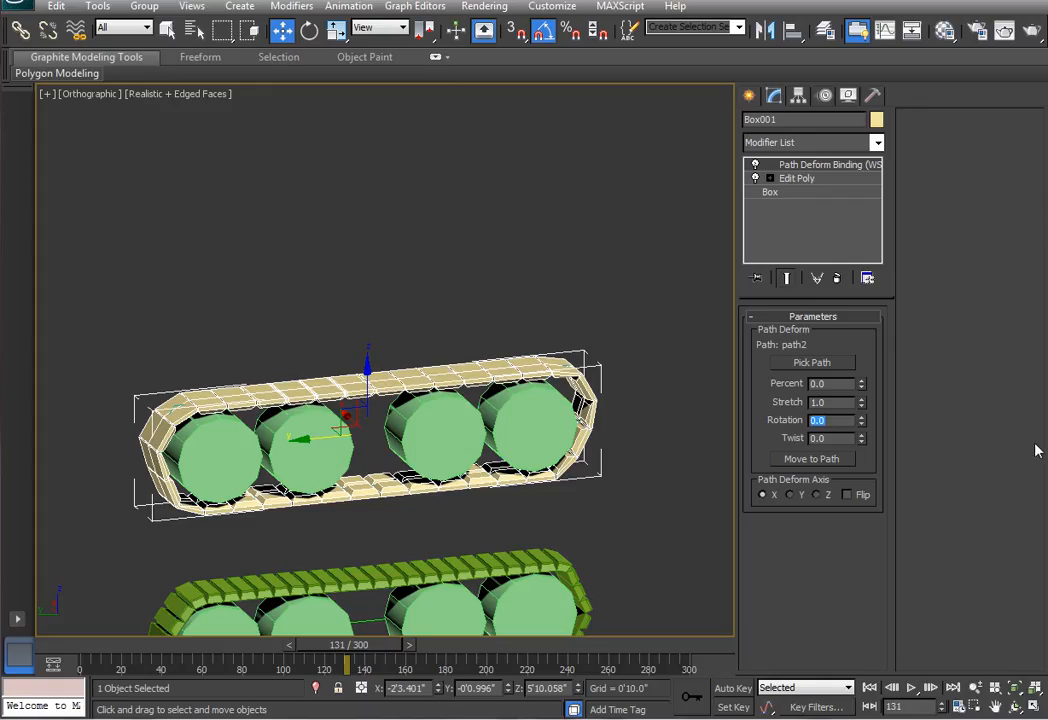
Rotate the tread links 180 degrees, reset Percent to 0, and stretch them to about 0.896.
{"action": "type", "text": "180.0"}
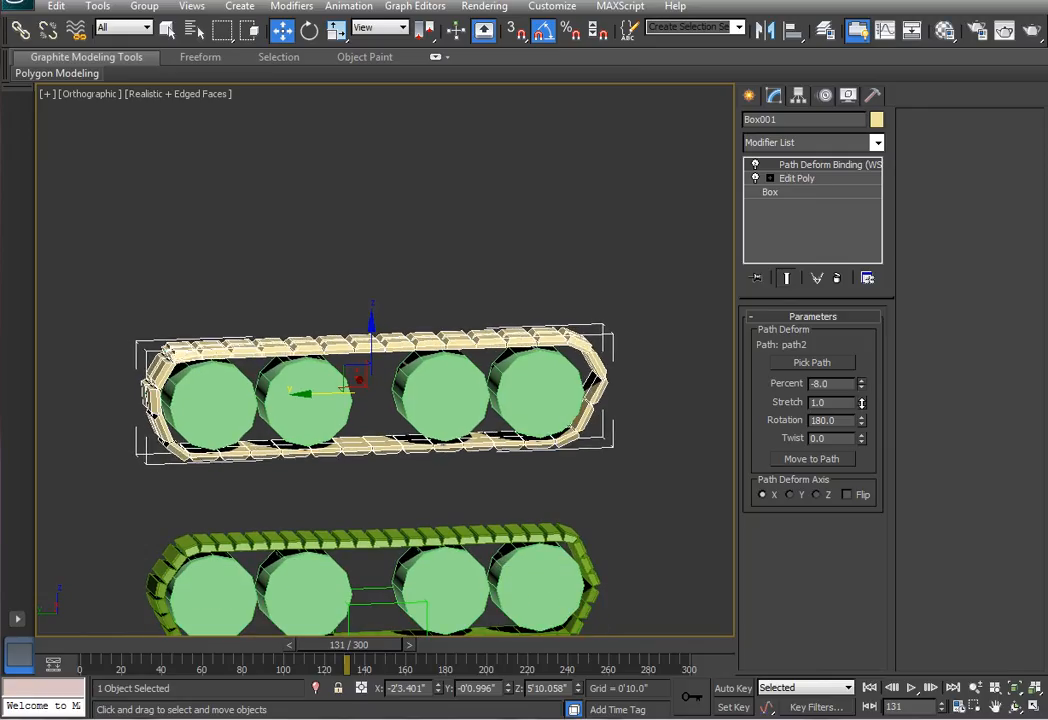
{"action": "left_click_drag", "start_coordinate": [860, 383], "coordinate": [860, 400]}
{"action": "type", "text": ".8"}
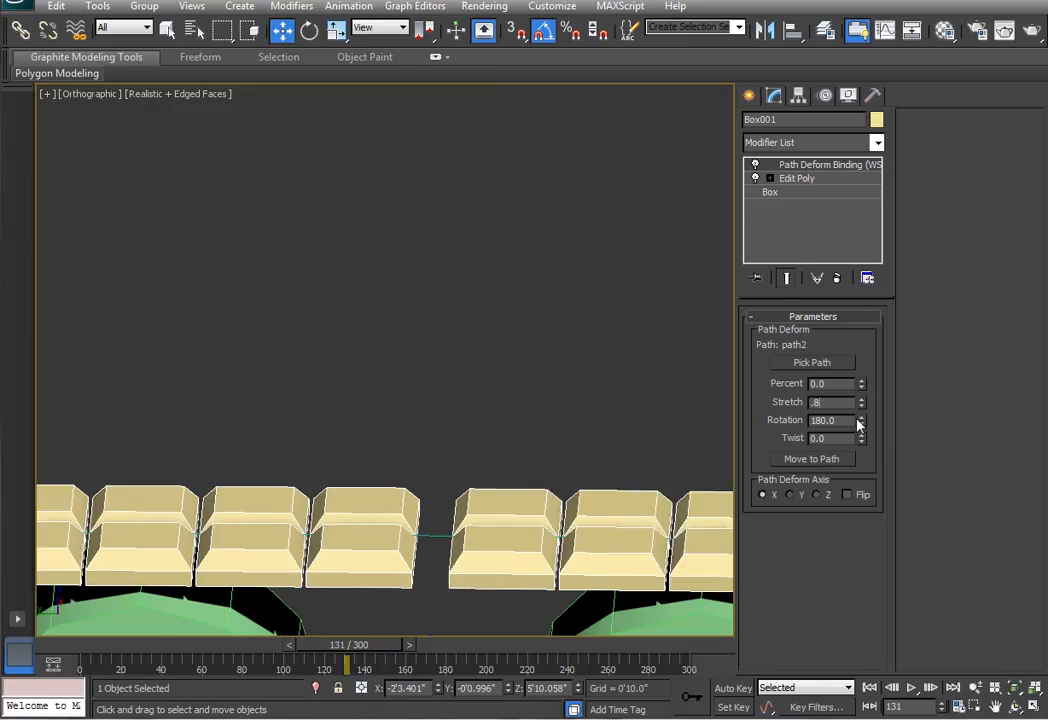
{"action": "left_click", "coordinate": [861, 398]}
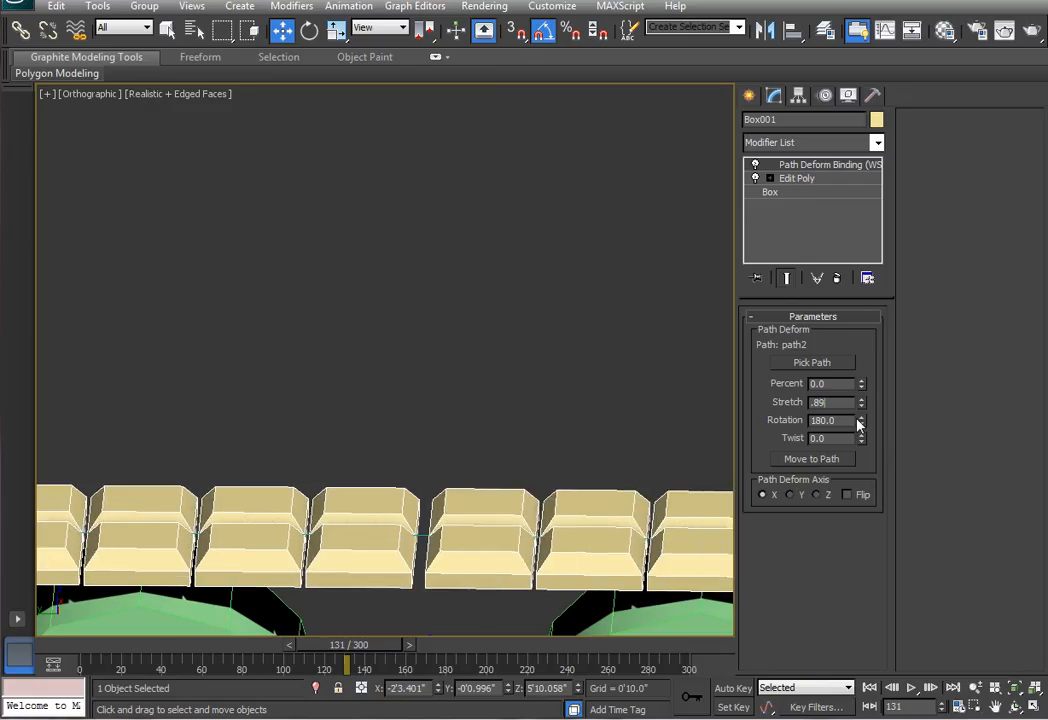
{"action": "left_click", "coordinate": [861, 399]}
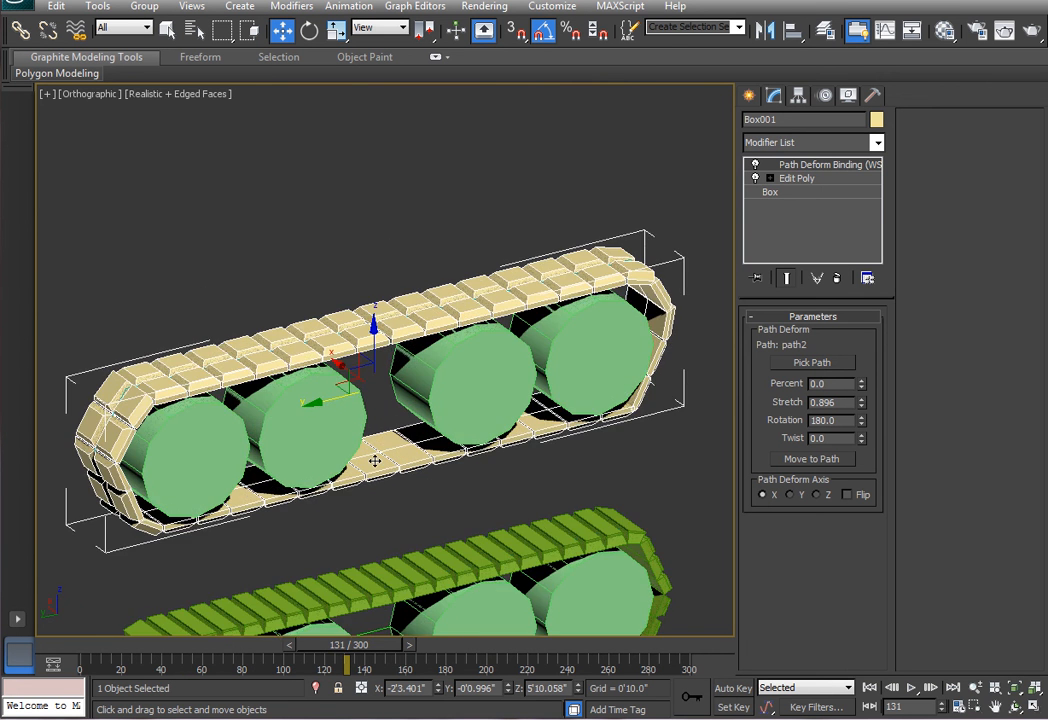
In Left view at frame 0, raise the PathDeform Percent to 6.5.
{"action": "left_click_drag", "start_coordinate": [375, 460], "coordinate": [410, 485]}
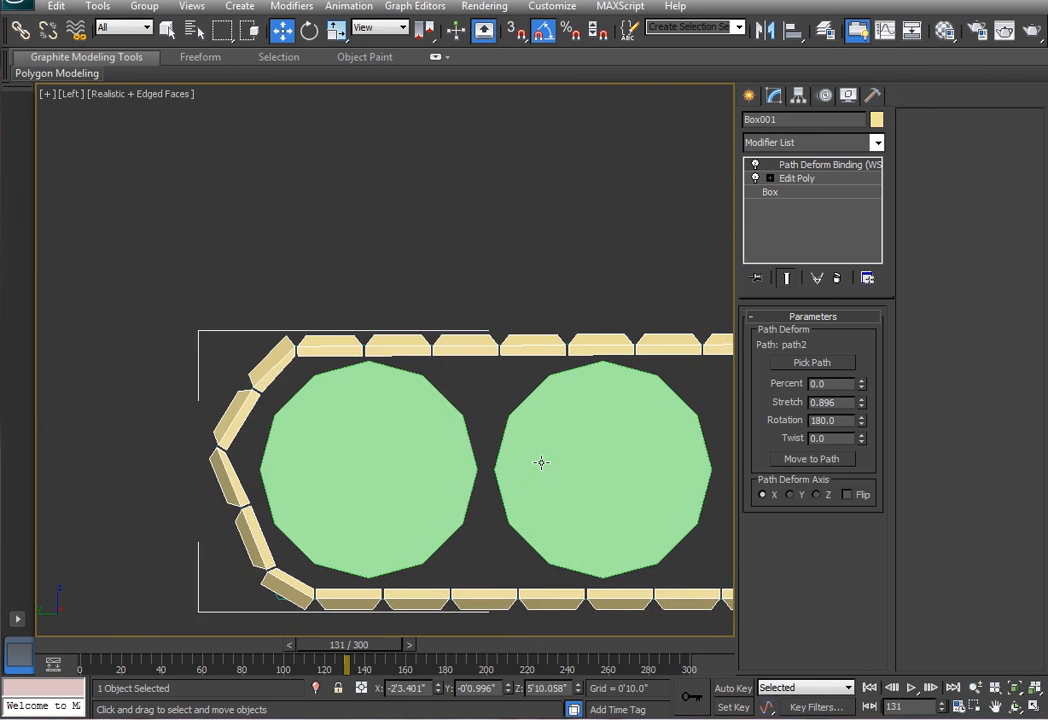
{"action": "left_click_drag", "start_coordinate": [345, 663], "coordinate": [330, 663]}
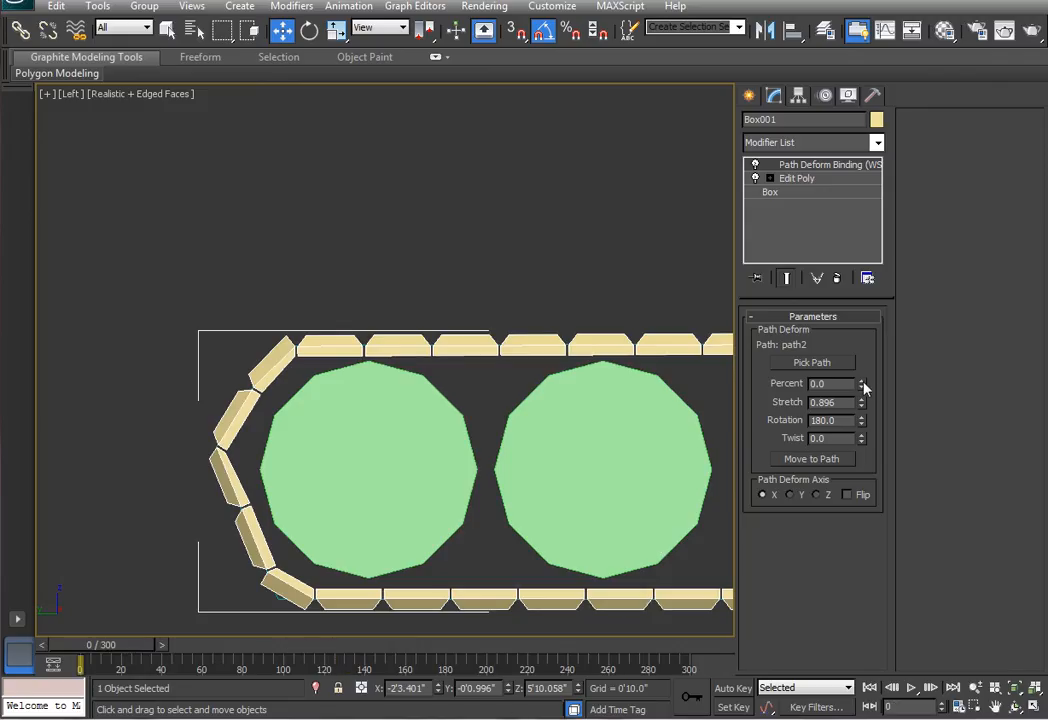
{"action": "left_click", "coordinate": [862, 380]}
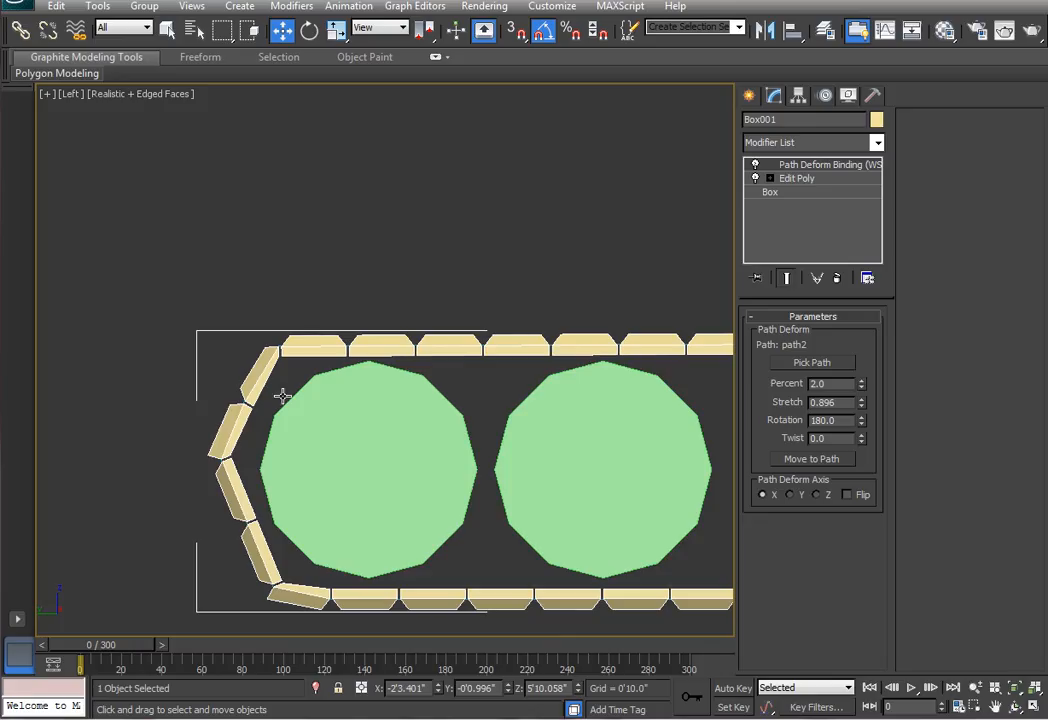
{"action": "mouse_move", "coordinate": [258, 497]}
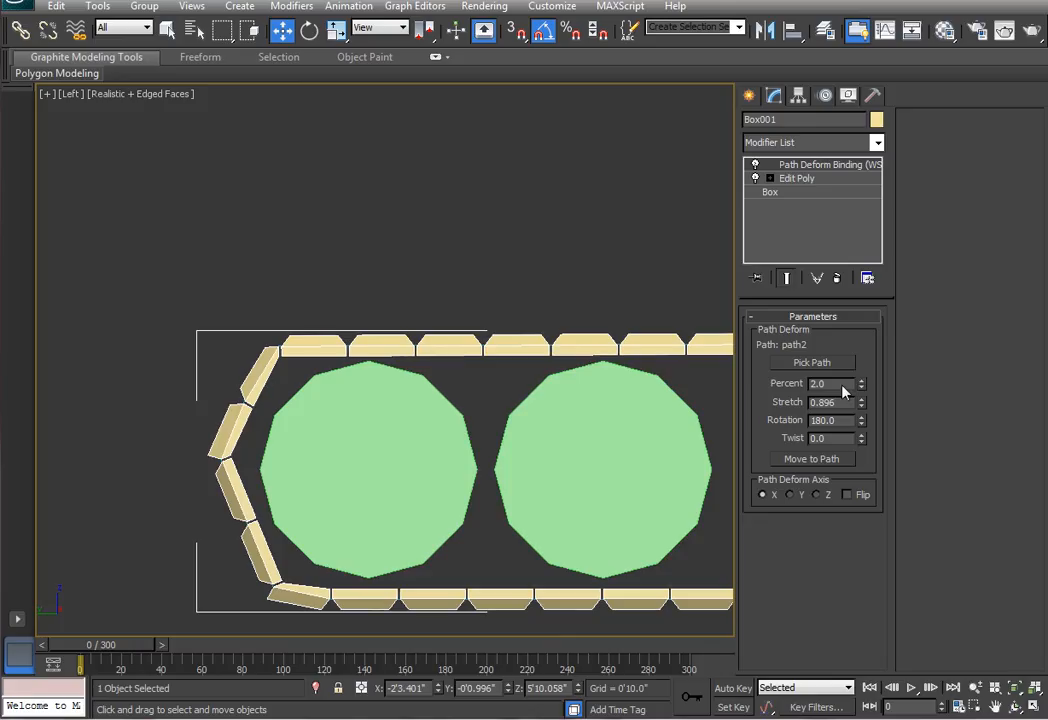
{"action": "left_click", "coordinate": [861, 380]}
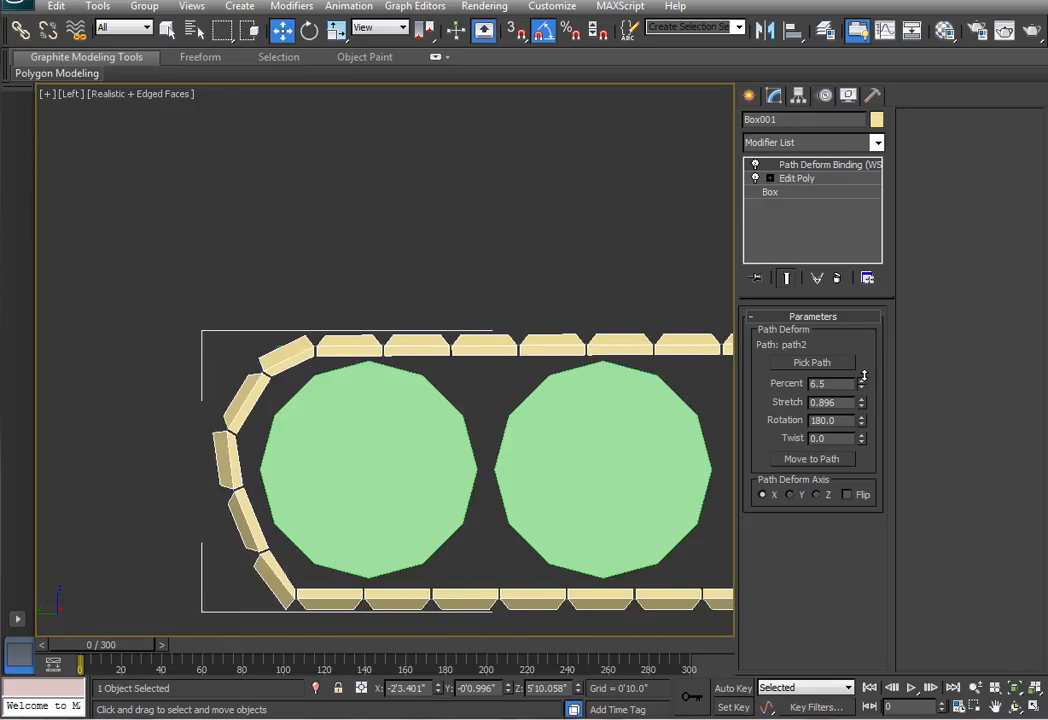
{"action": "left_click", "coordinate": [862, 387]}
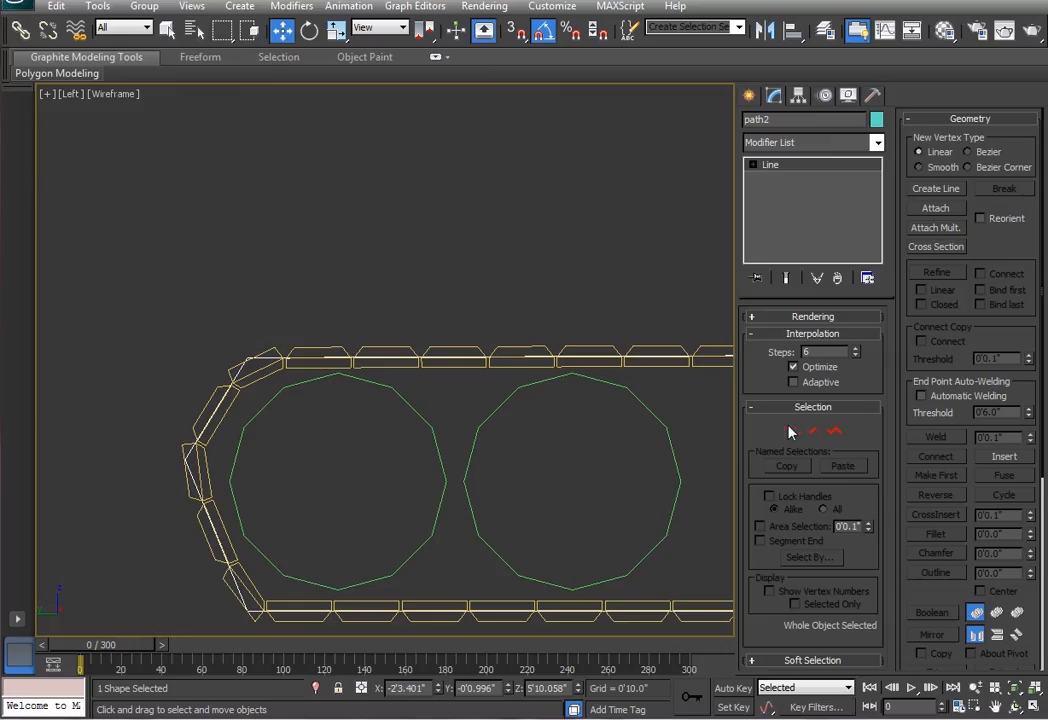
Refine extra vertices into path2's left bend and move them to reshape the curve.
{"action": "left_click", "coordinate": [792, 431]}
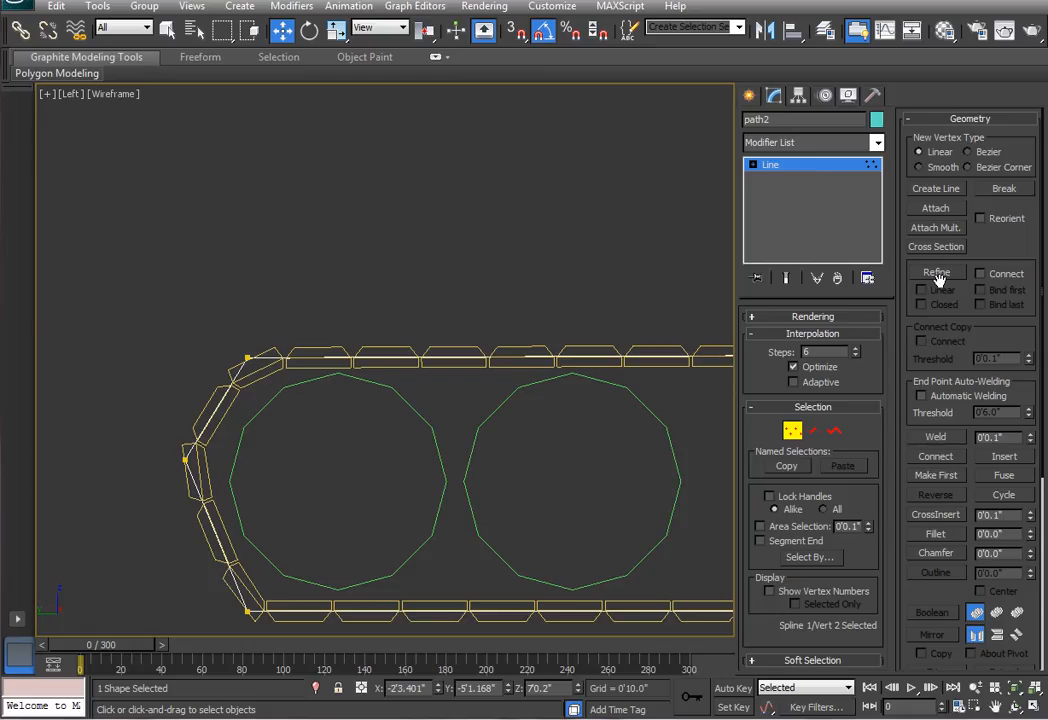
{"action": "left_click", "coordinate": [936, 273]}
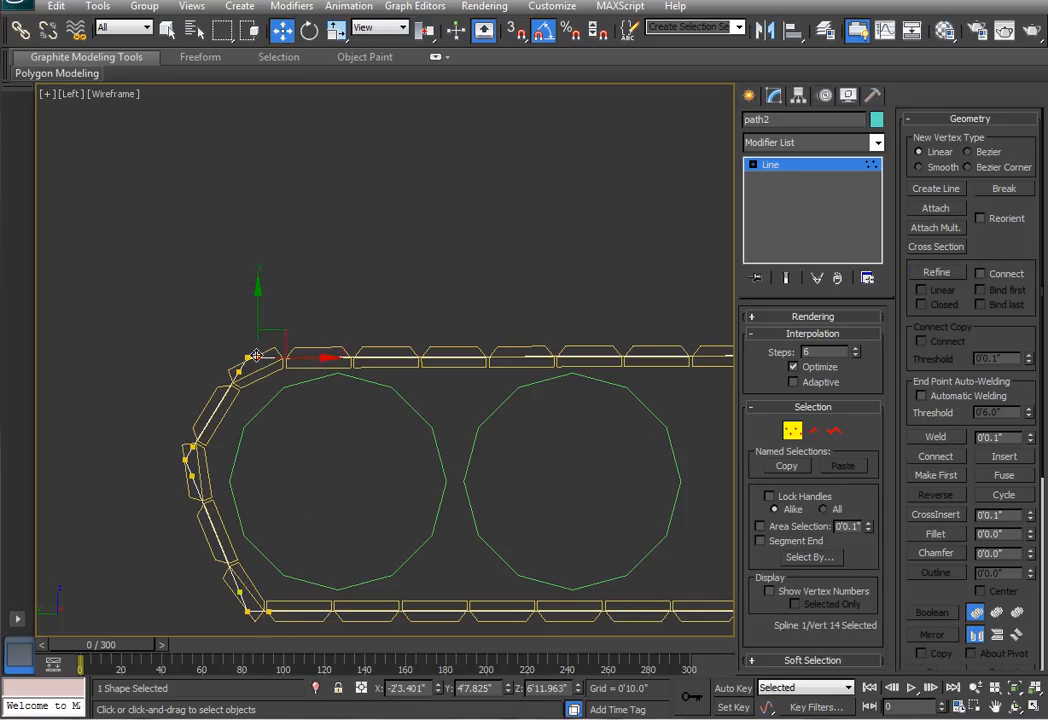
{"action": "left_click_drag", "start_coordinate": [257, 355], "coordinate": [267, 367]}
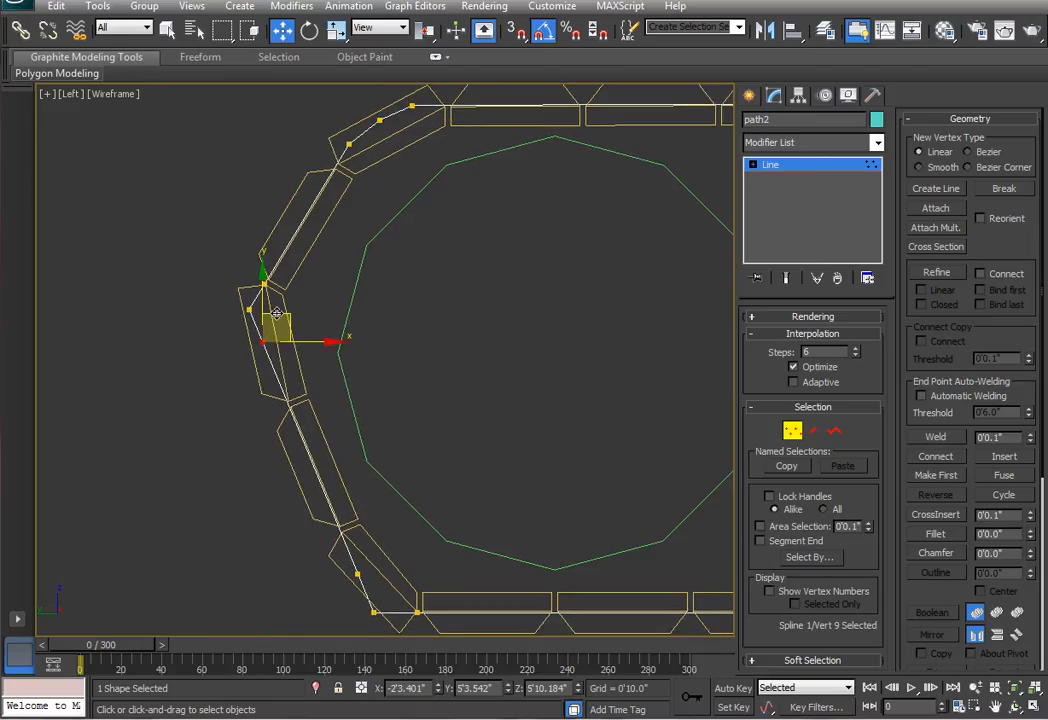
{"action": "left_click_drag", "start_coordinate": [275, 315], "coordinate": [267, 305]}
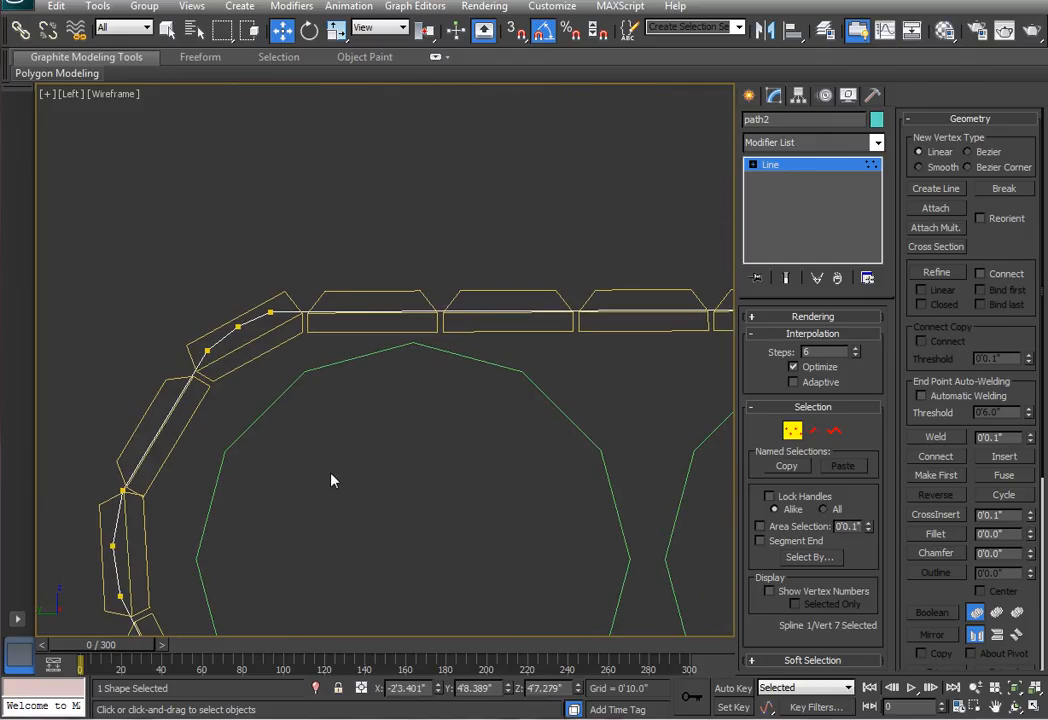
{"action": "left_click", "coordinate": [935, 273]}
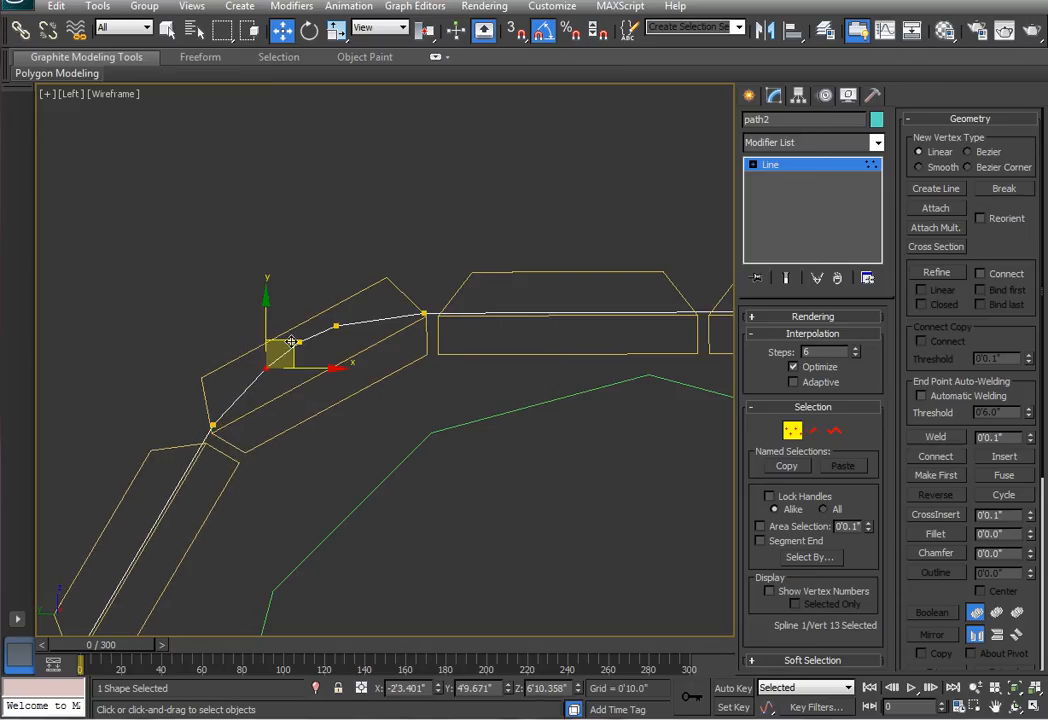
{"action": "left_click_drag", "start_coordinate": [290, 342], "coordinate": [350, 325]}
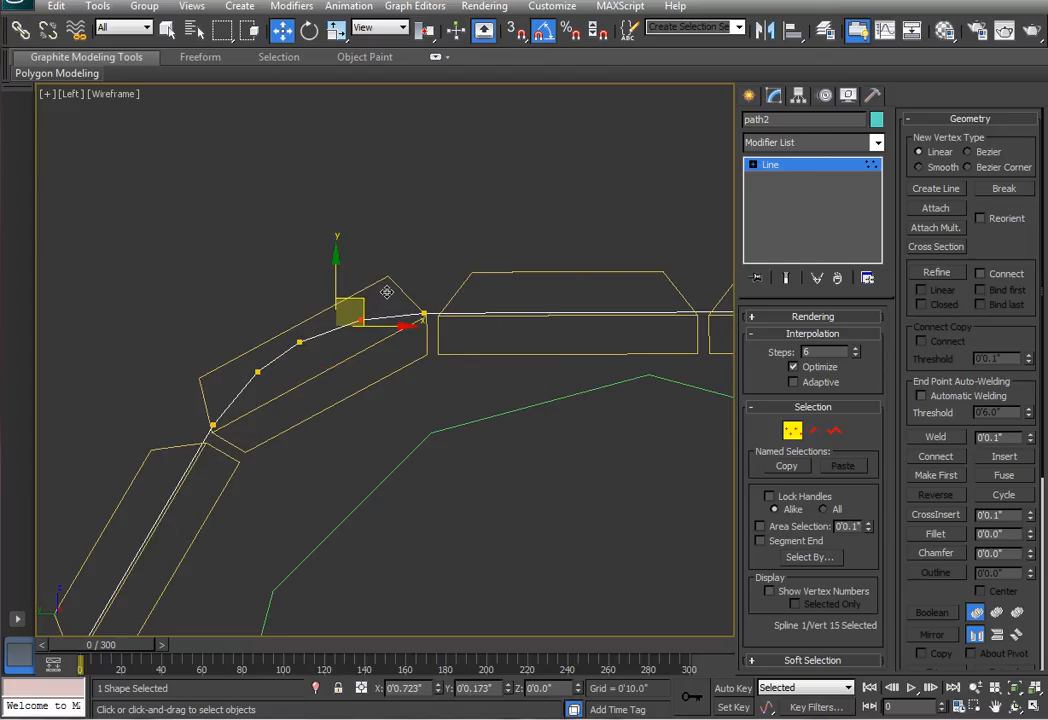
{"action": "left_click_drag", "start_coordinate": [387, 290], "coordinate": [285, 362]}
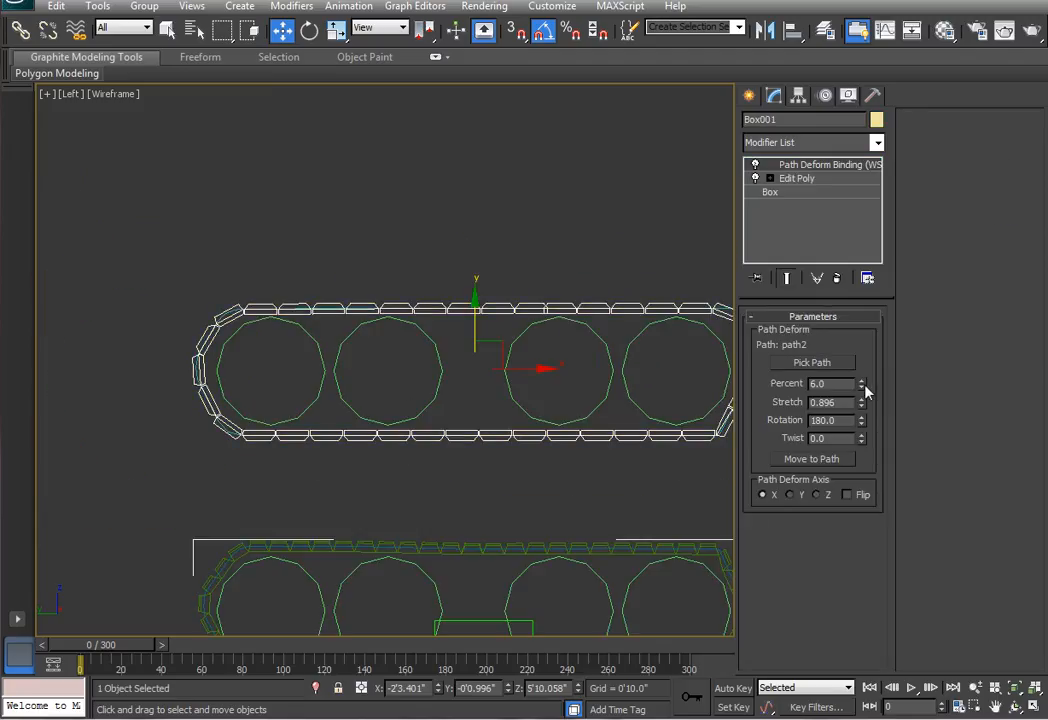
Set the Path Deform Percent to 4.0 and move the time slider to frame 300.
{"action": "left_click", "coordinate": [860, 380]}
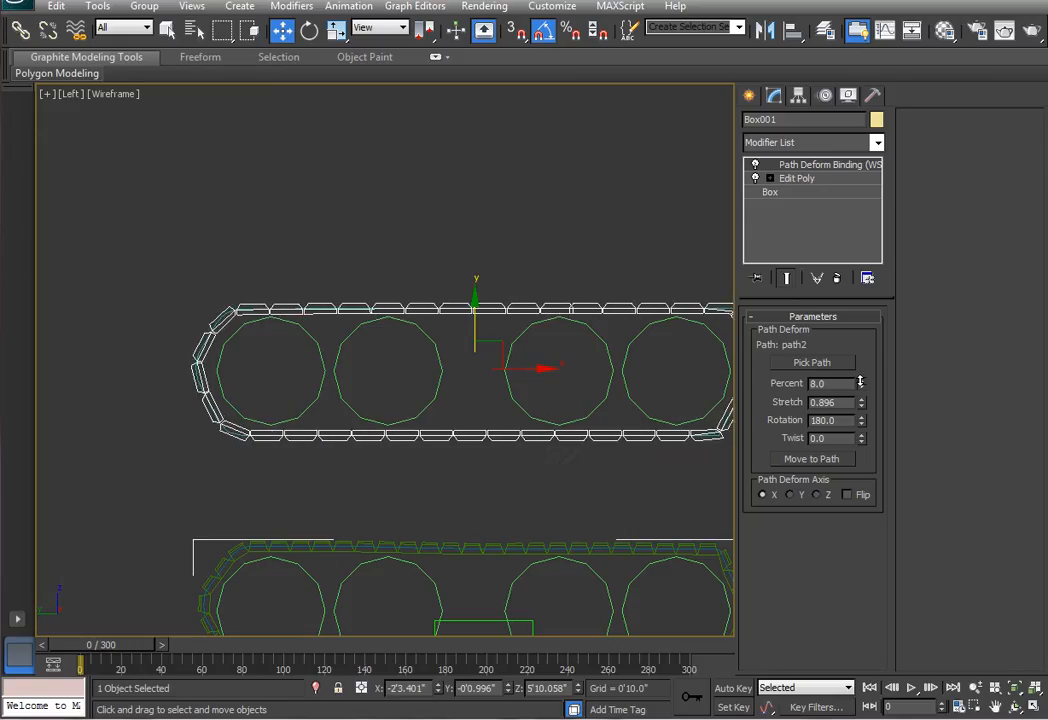
{"action": "left_click", "coordinate": [860, 387]}
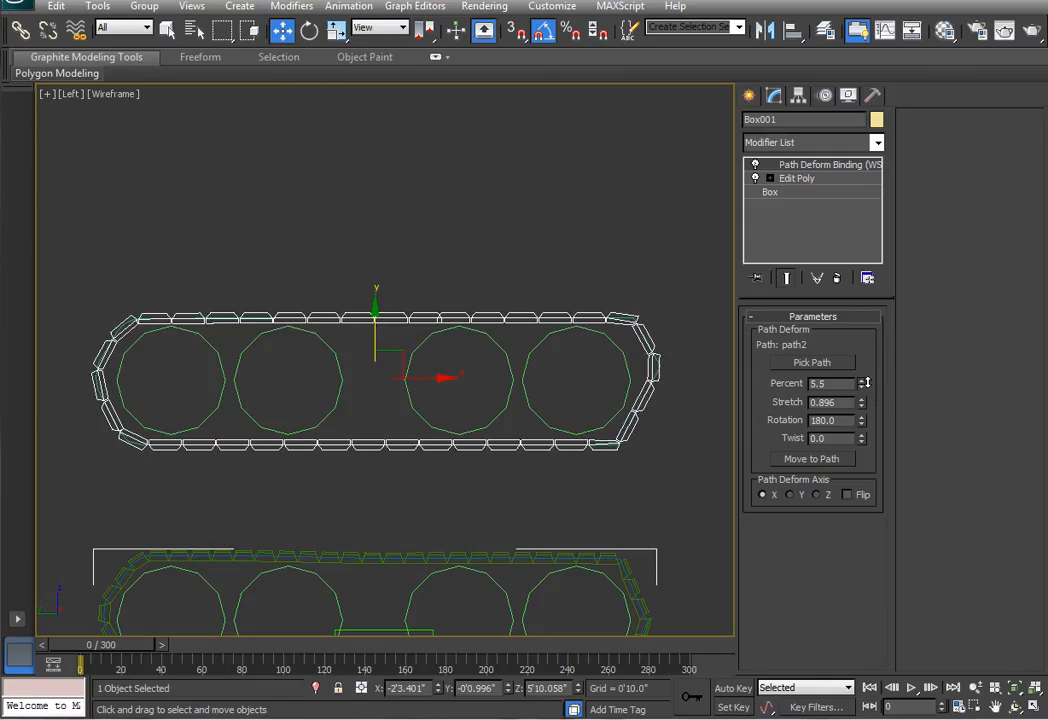
{"action": "left_click", "coordinate": [861, 387]}
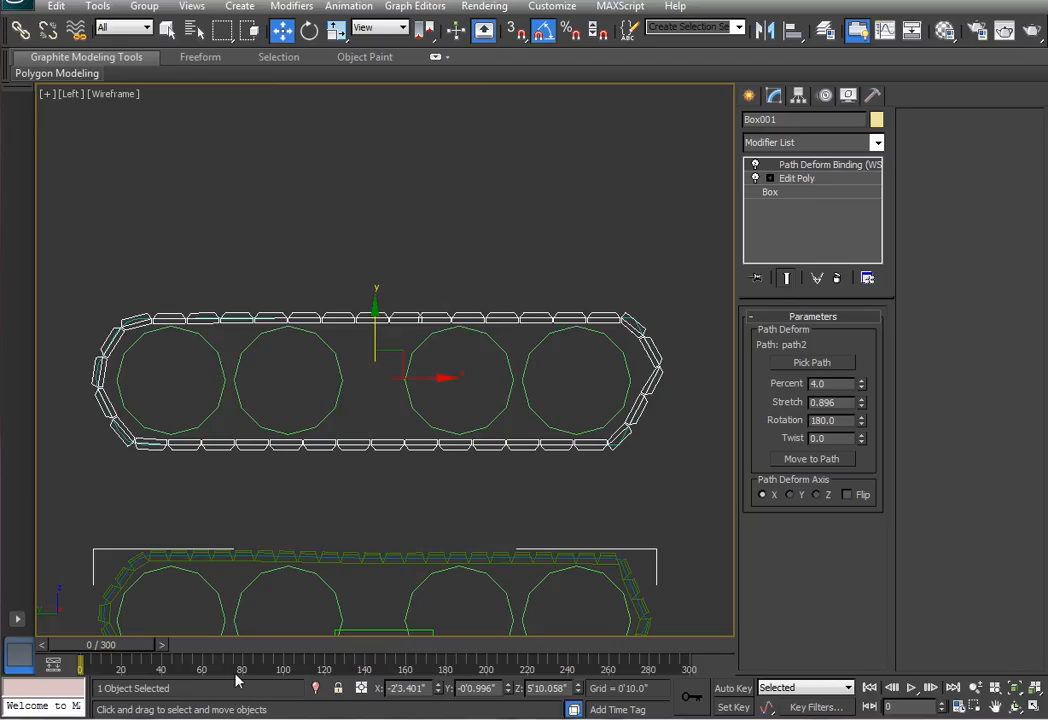
{"action": "mouse_move", "coordinate": [620, 675]}
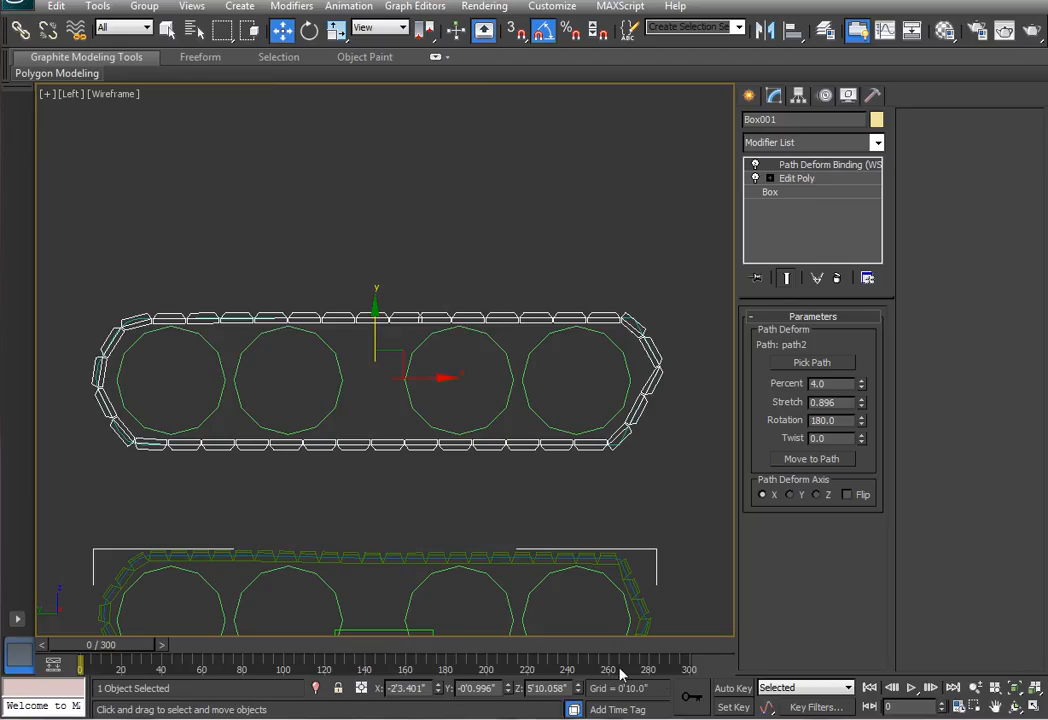
{"action": "mouse_move", "coordinate": [690, 677]}
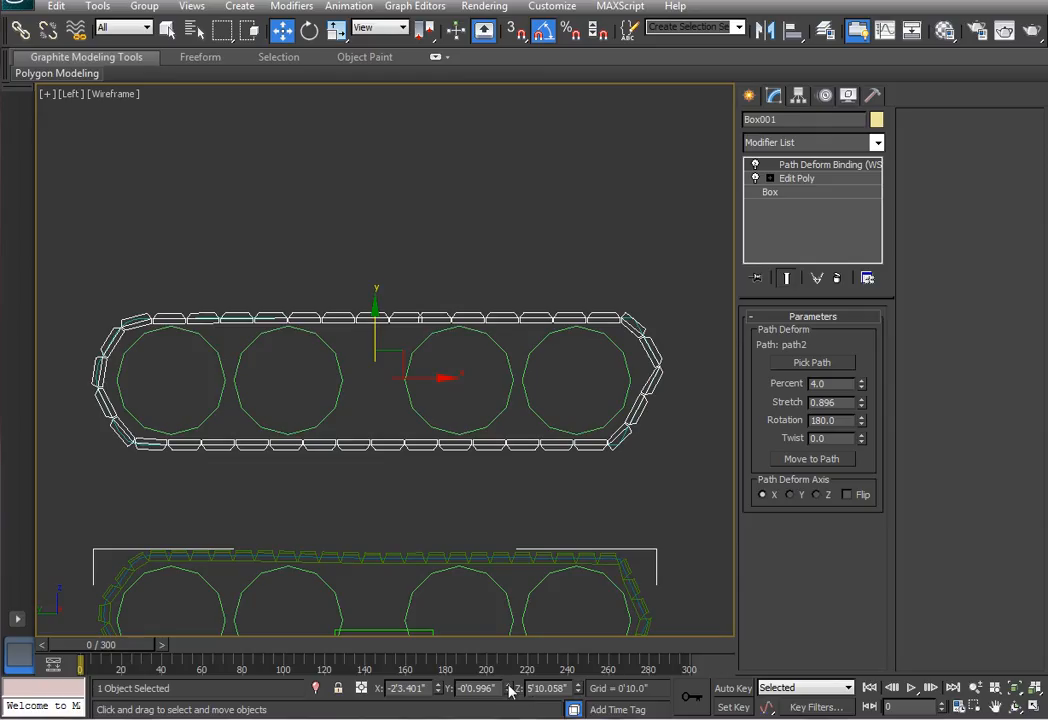
{"action": "left_click_drag", "start_coordinate": [75, 658], "coordinate": [495, 658]}
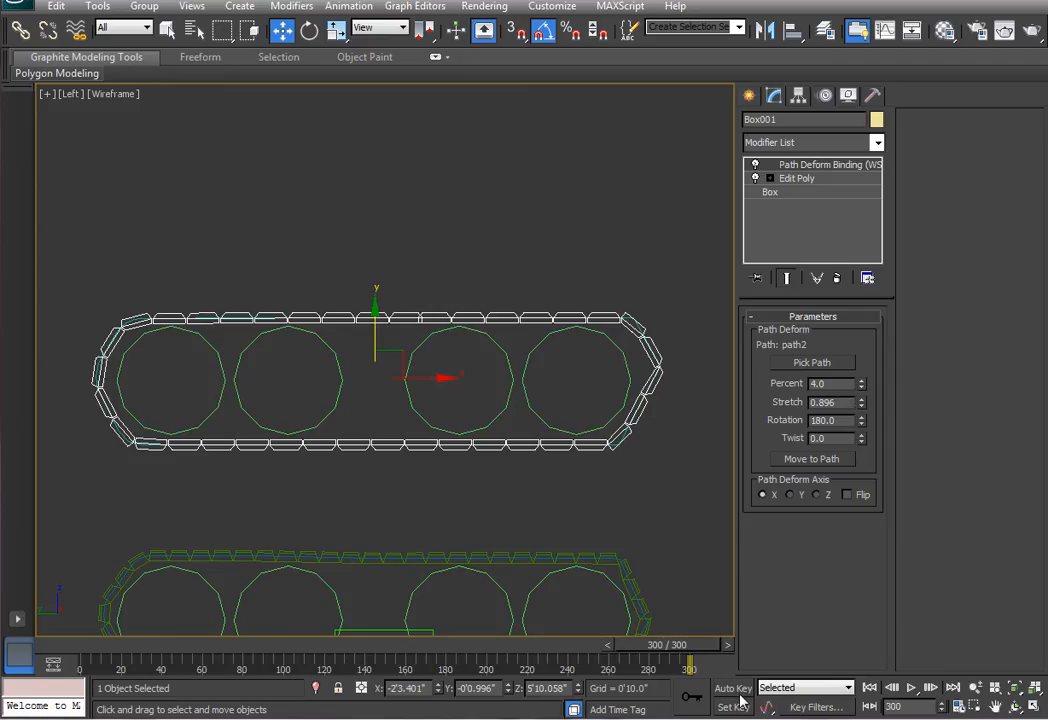
With Auto Key on, keyframe the path Percent at frame 300 and scrub to preview.
{"action": "left_click", "coordinate": [732, 687]}
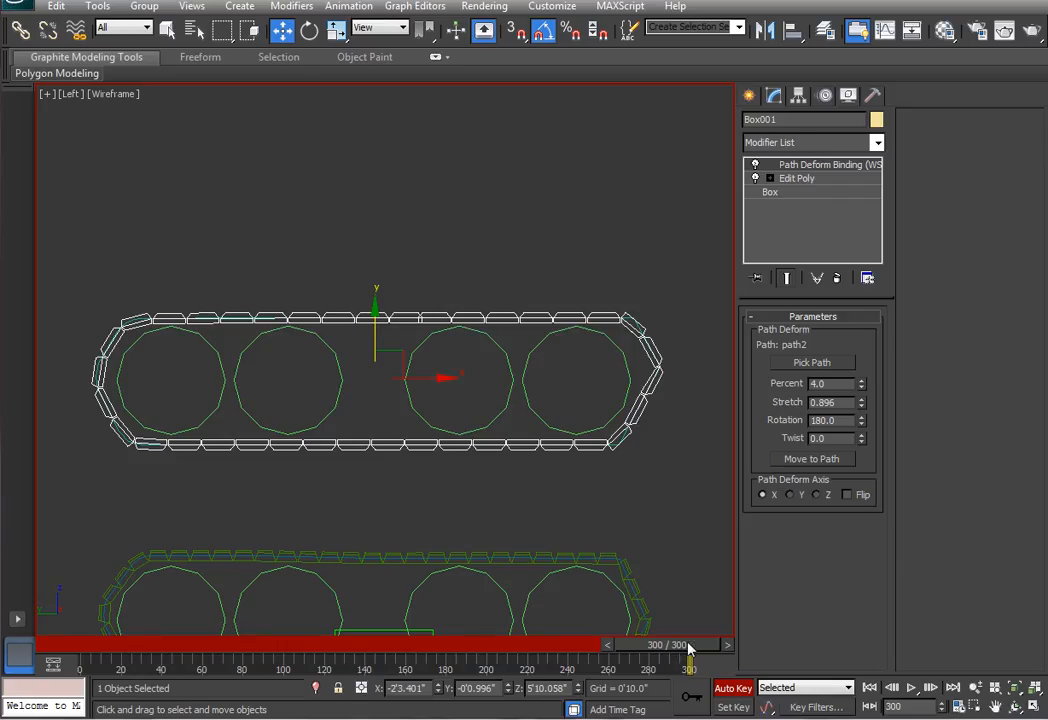
{"action": "mouse_move", "coordinate": [691, 650]}
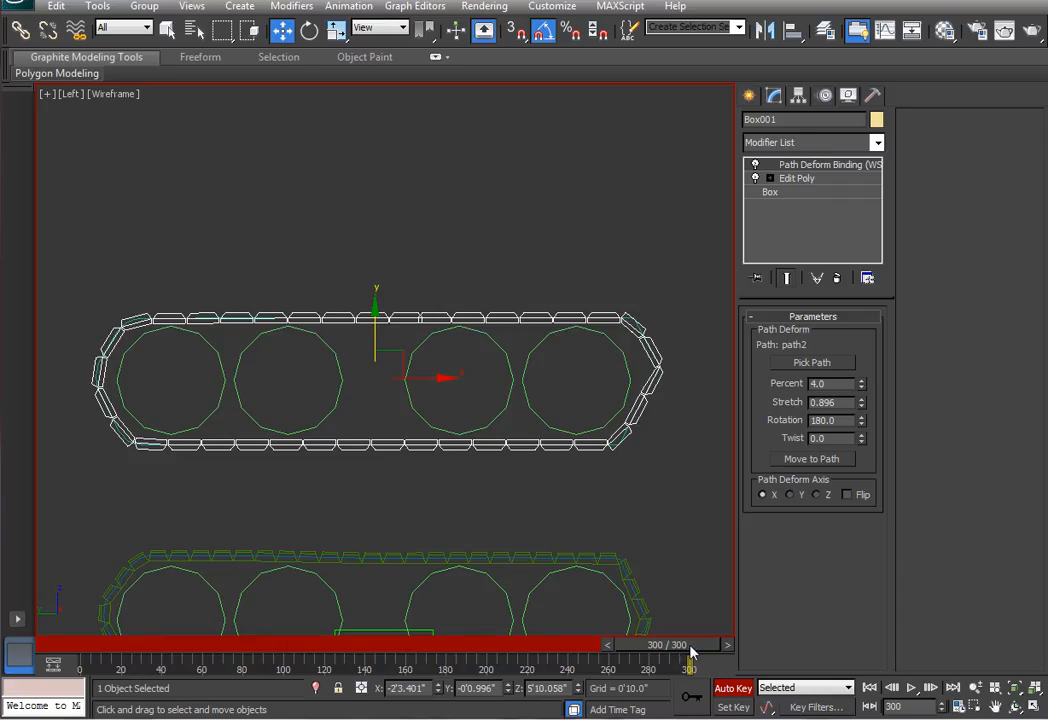
{"action": "mouse_move", "coordinate": [862, 390]}
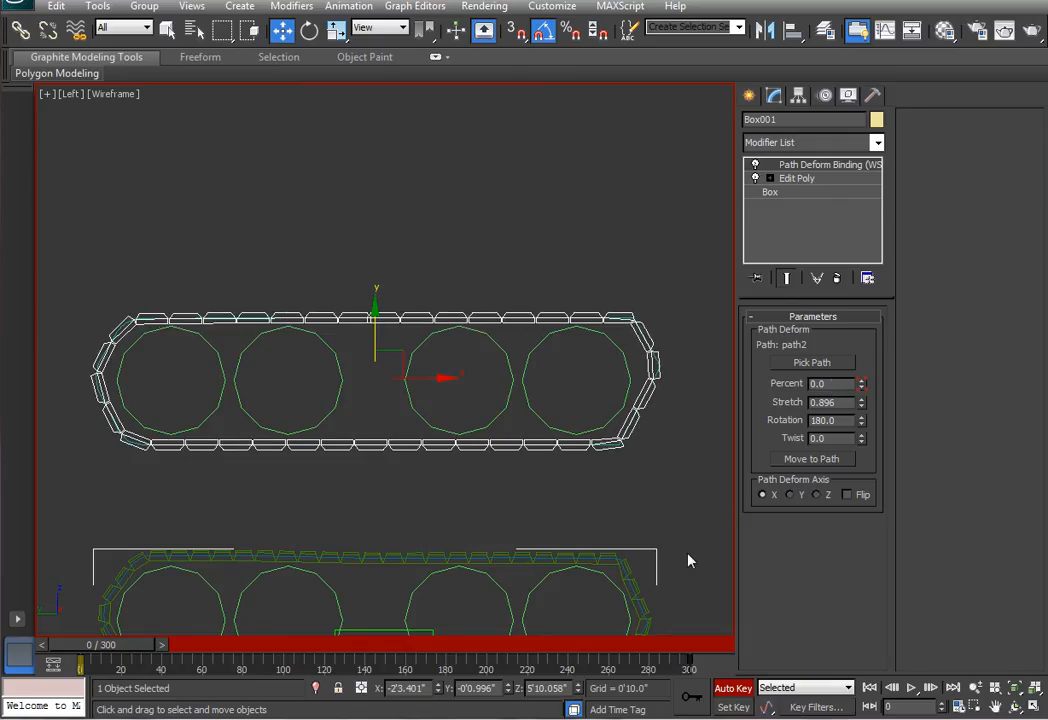
{"action": "left_click_drag", "start_coordinate": [80, 644], "coordinate": [240, 644]}
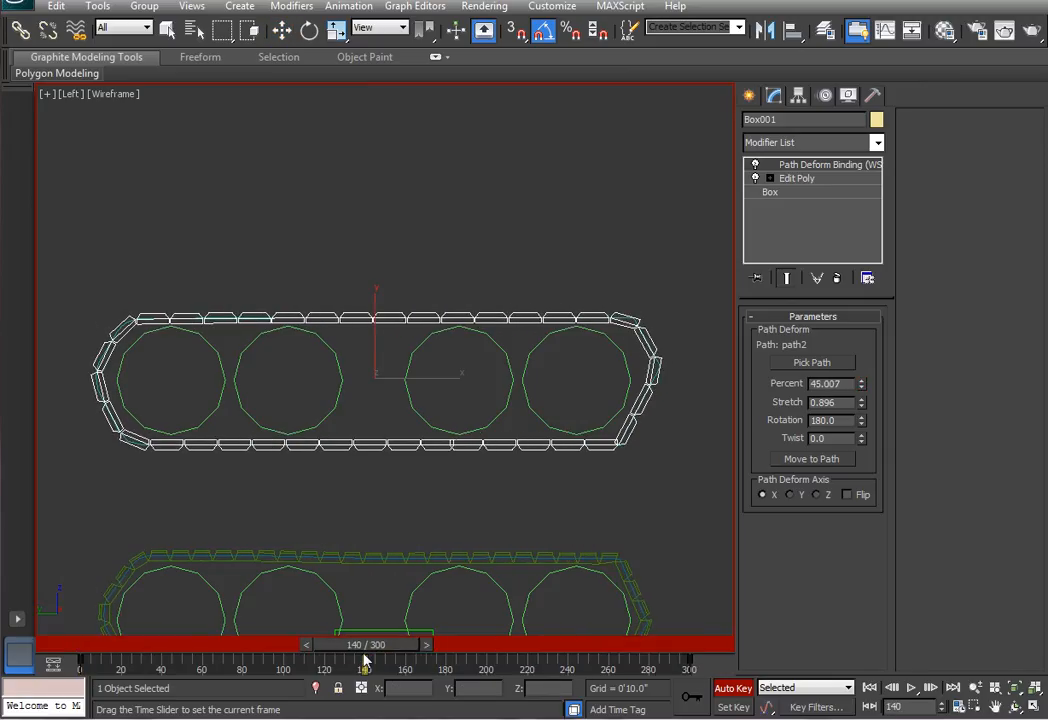
{"action": "left_click_drag", "start_coordinate": [365, 644], "coordinate": [80, 644]}
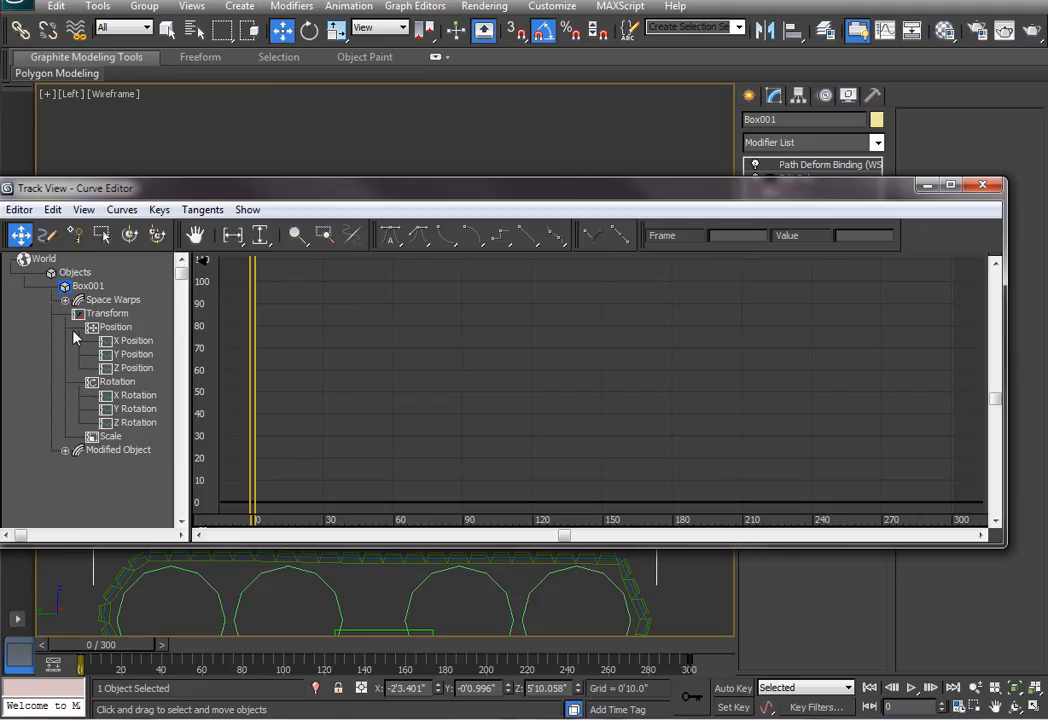
{"action": "mouse_move", "coordinate": [68, 306]}
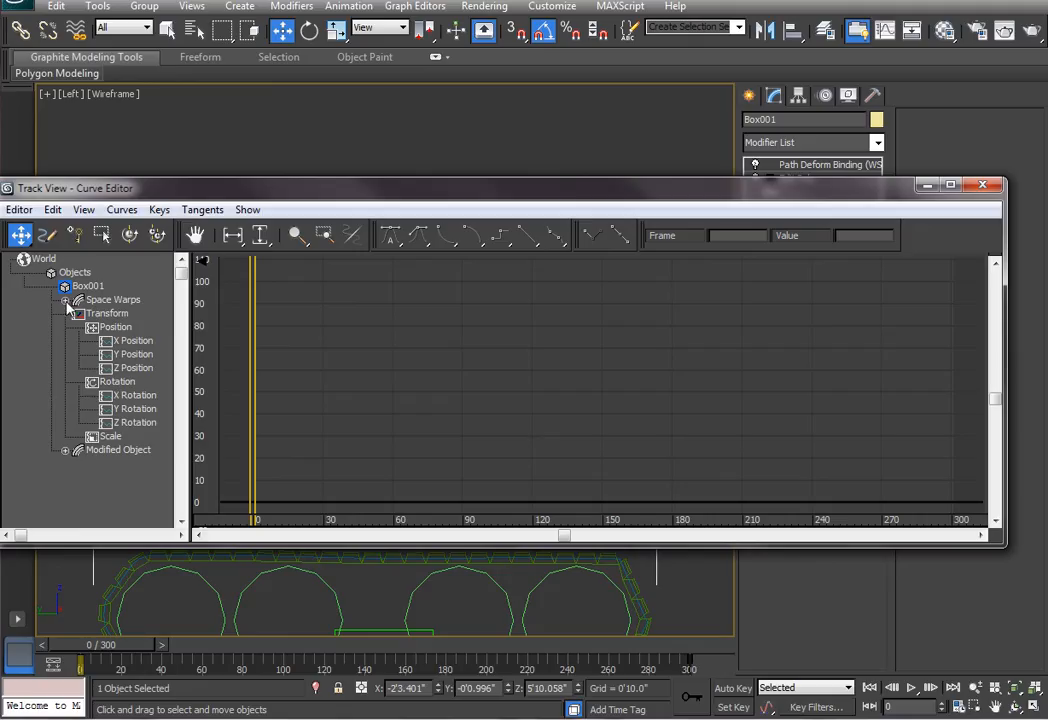
Give the Percent along path keys Linear tangents in the Curve Editor, then close it.
{"action": "left_click", "coordinate": [78, 300]}
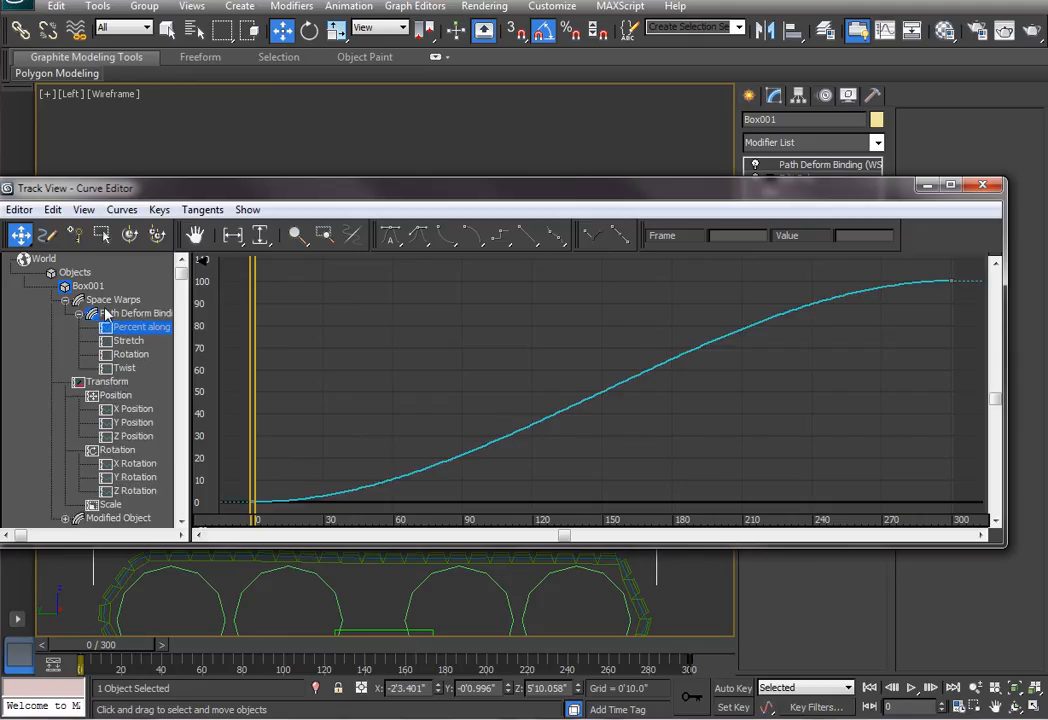
{"action": "mouse_move", "coordinate": [190, 318]}
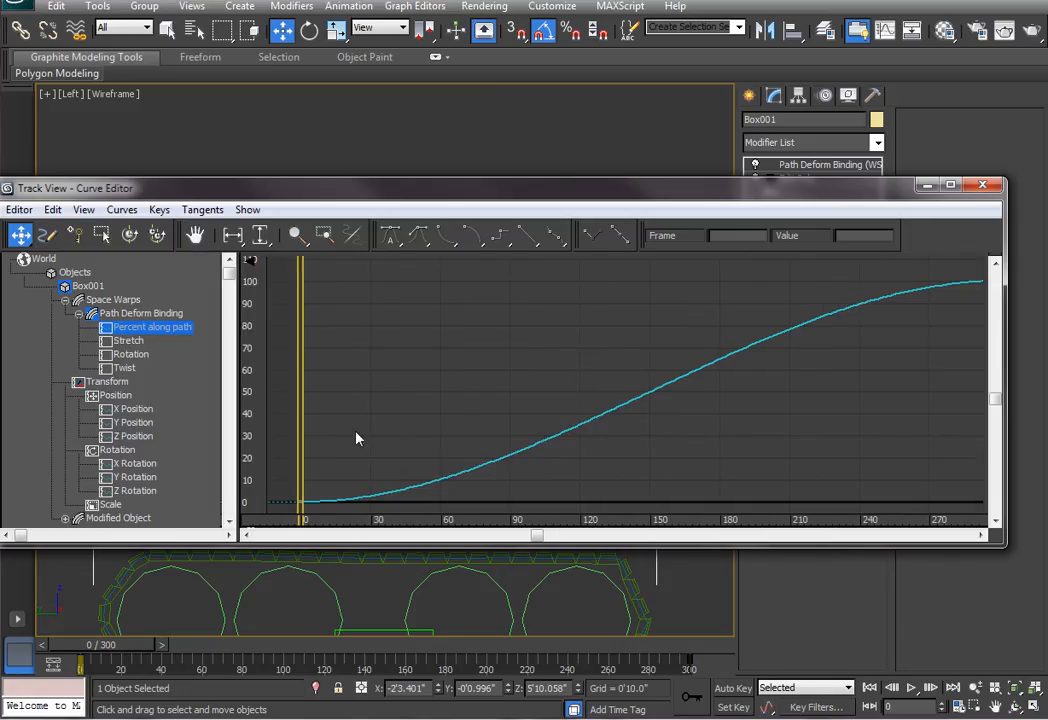
{"action": "mouse_move", "coordinate": [998, 270]}
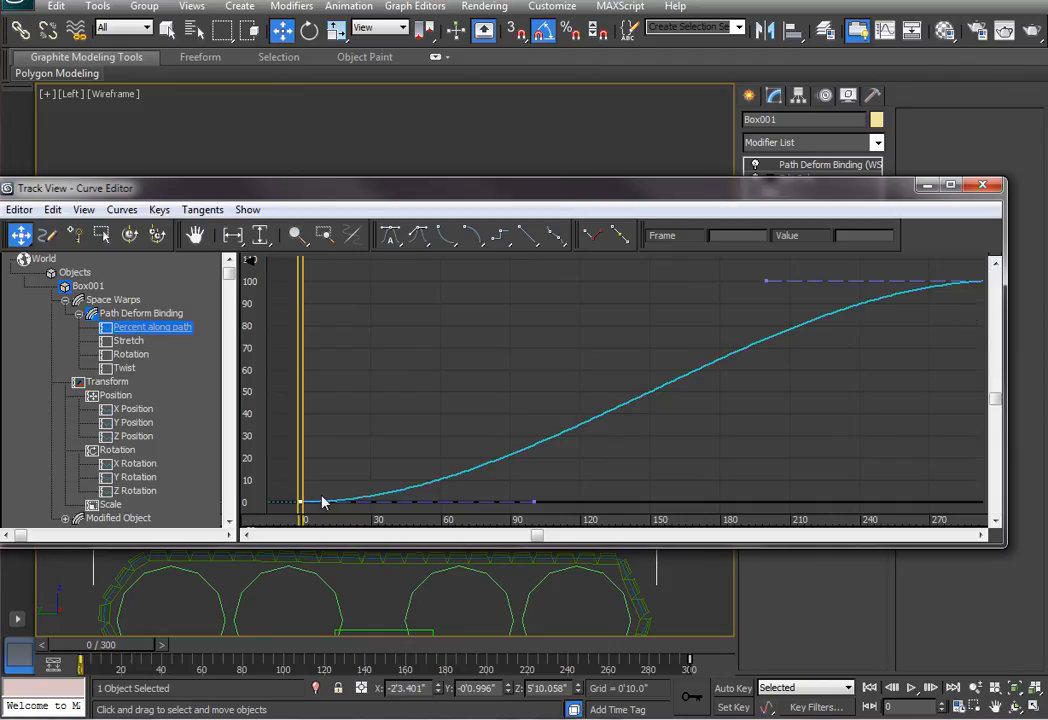
{"action": "mouse_move", "coordinate": [258, 295]}
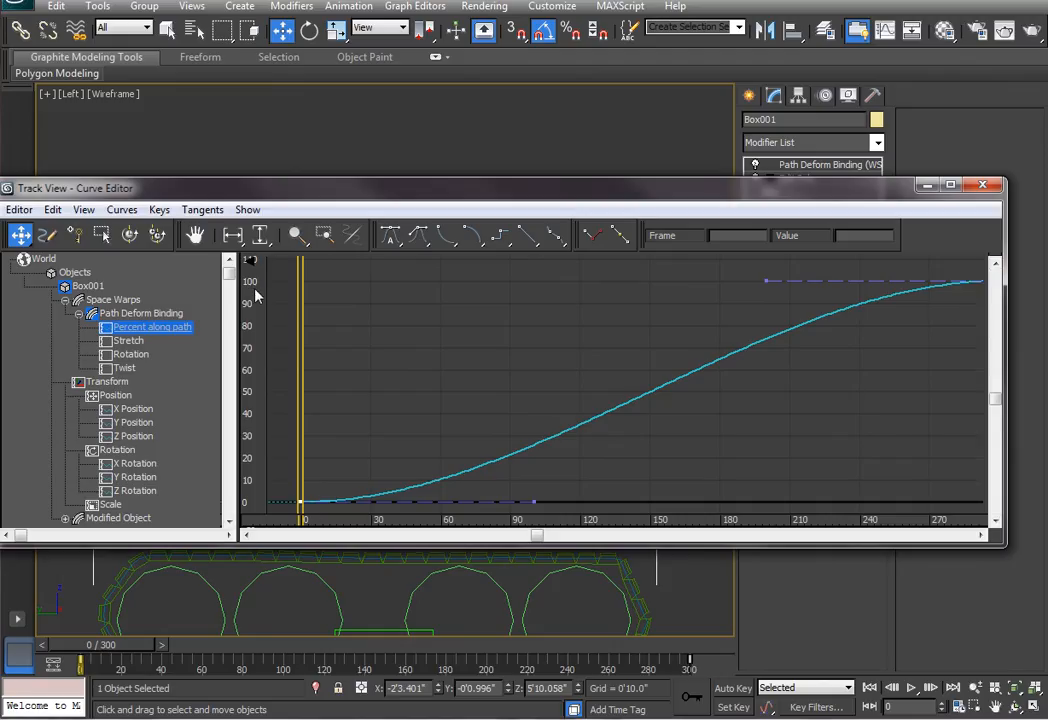
{"action": "mouse_move", "coordinate": [255, 288]}
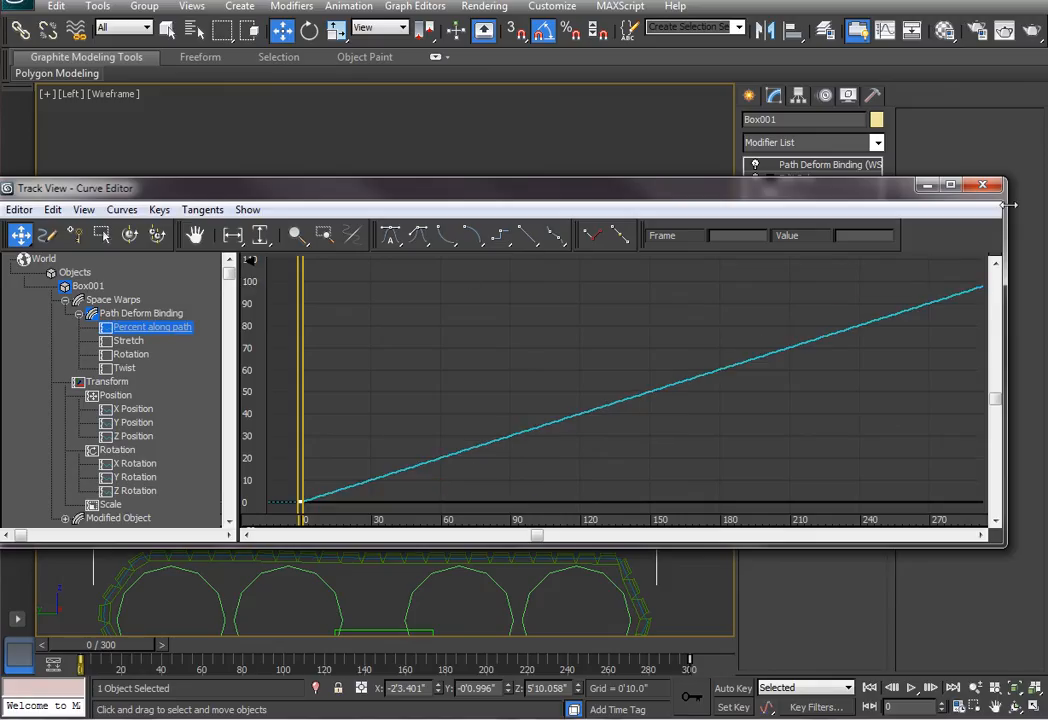
{"action": "left_click", "coordinate": [983, 185]}
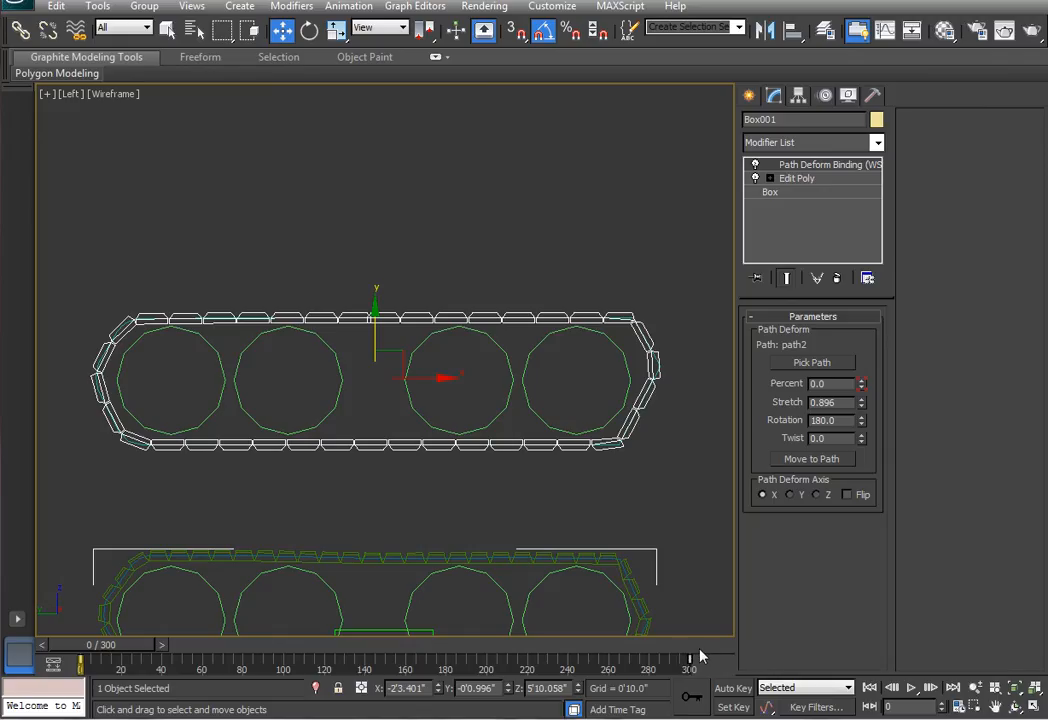
Play the tread animation, then replay it in a Realistic-shaded Perspective view.
{"action": "left_click", "coordinate": [911, 687]}
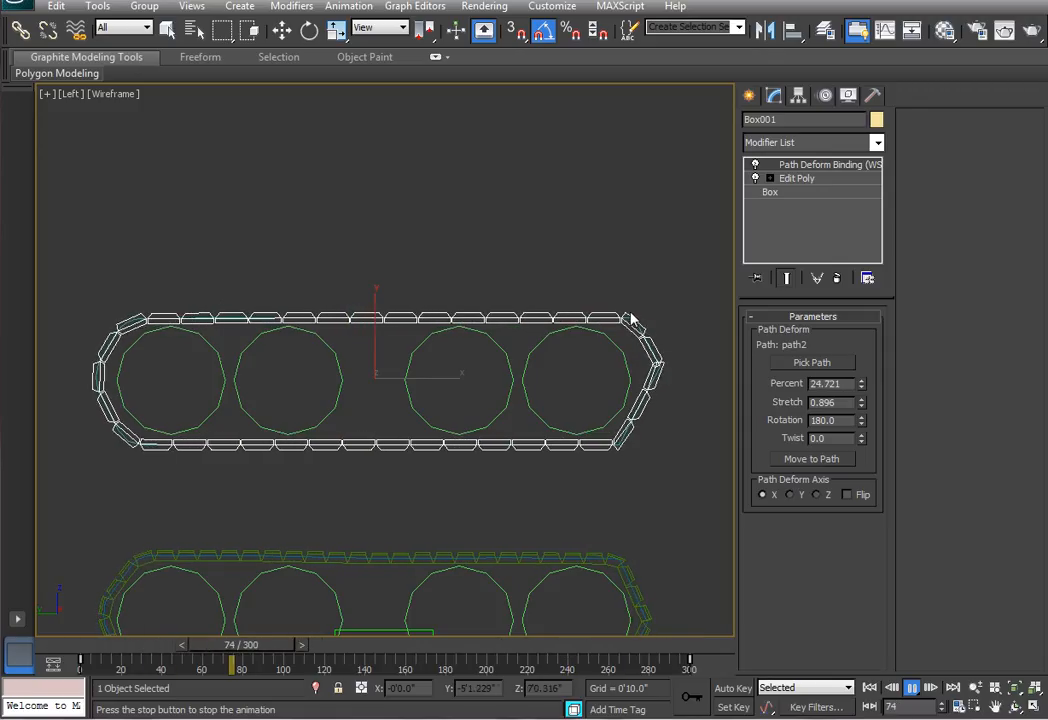
{"action": "left_click", "coordinate": [911, 687]}
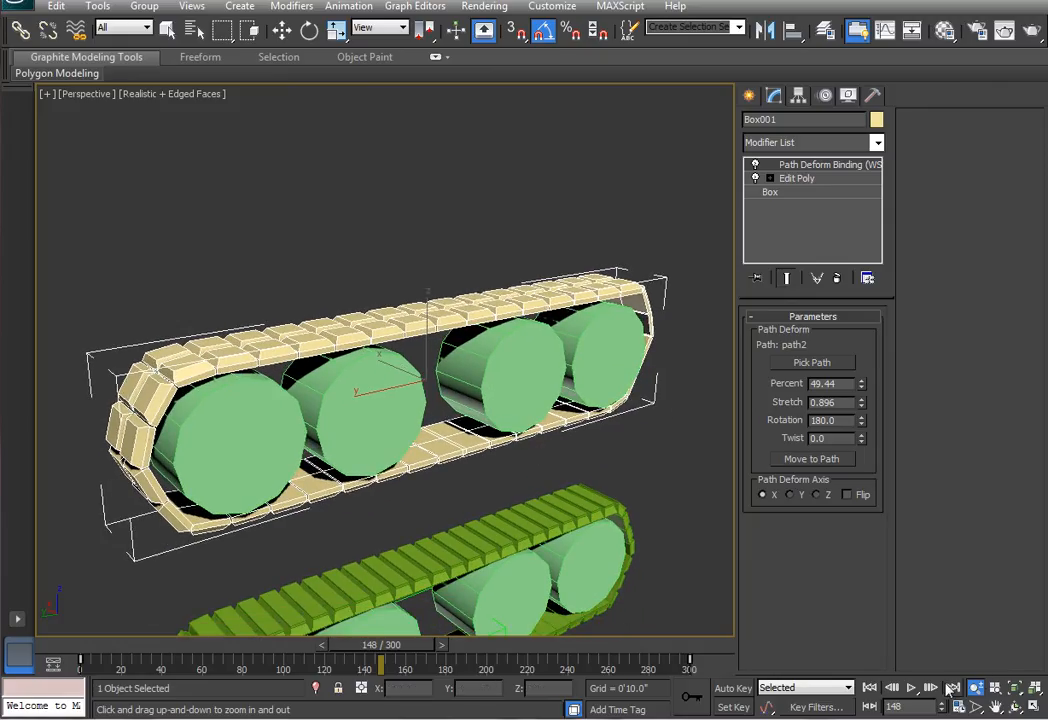
{"action": "left_click", "coordinate": [911, 687]}
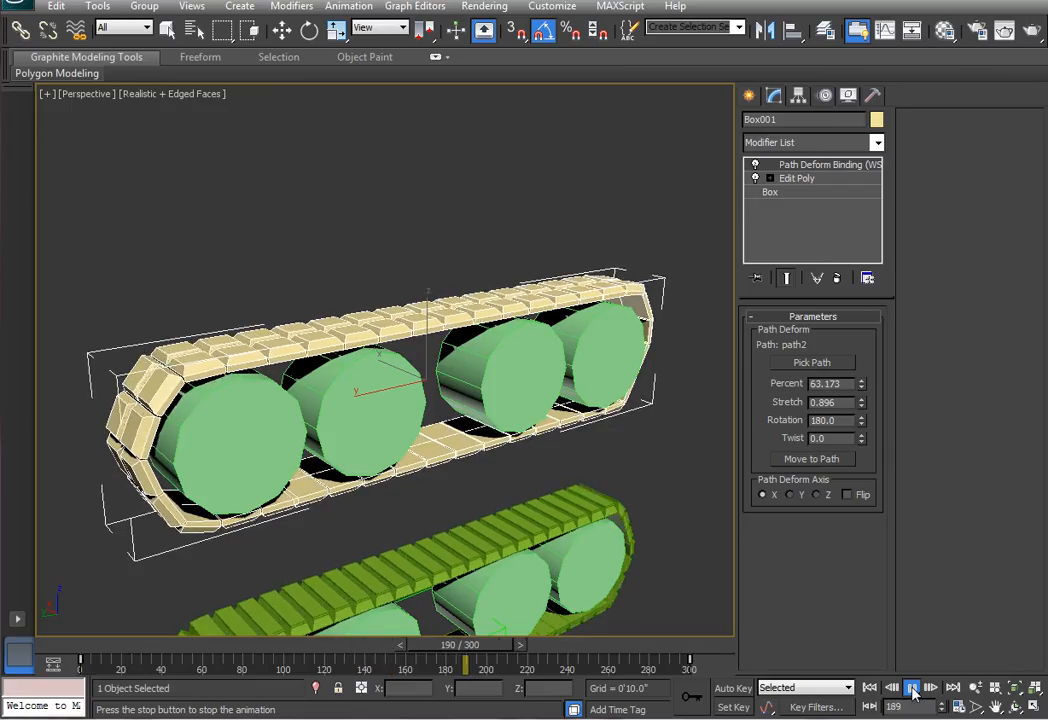